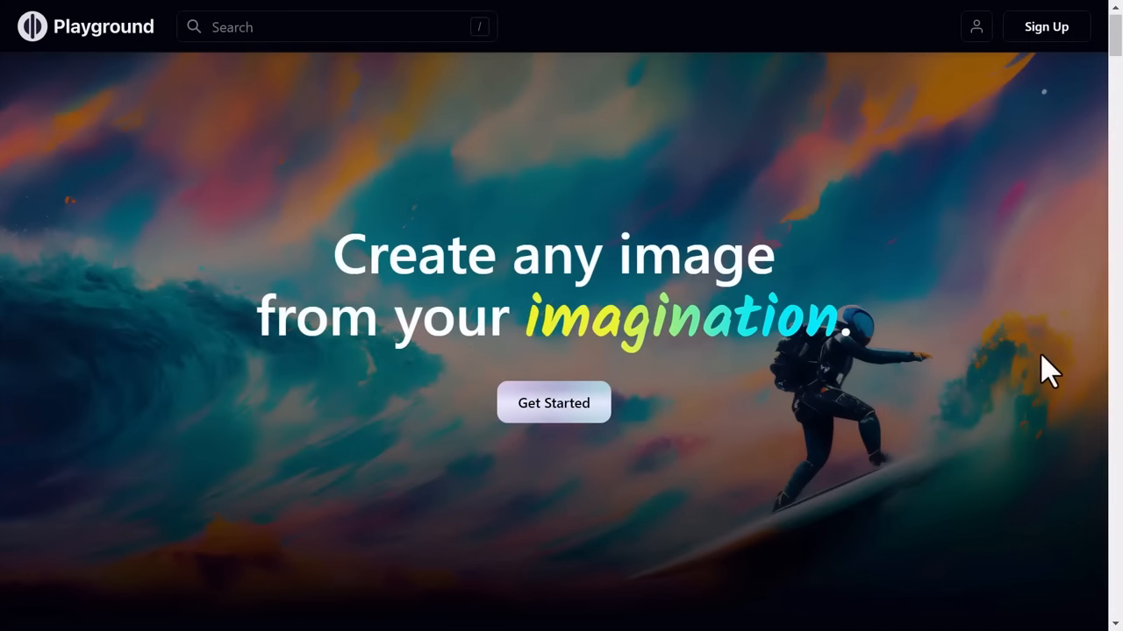
- Browse down through the public image gallery on the landing page
scroll(down, 3)
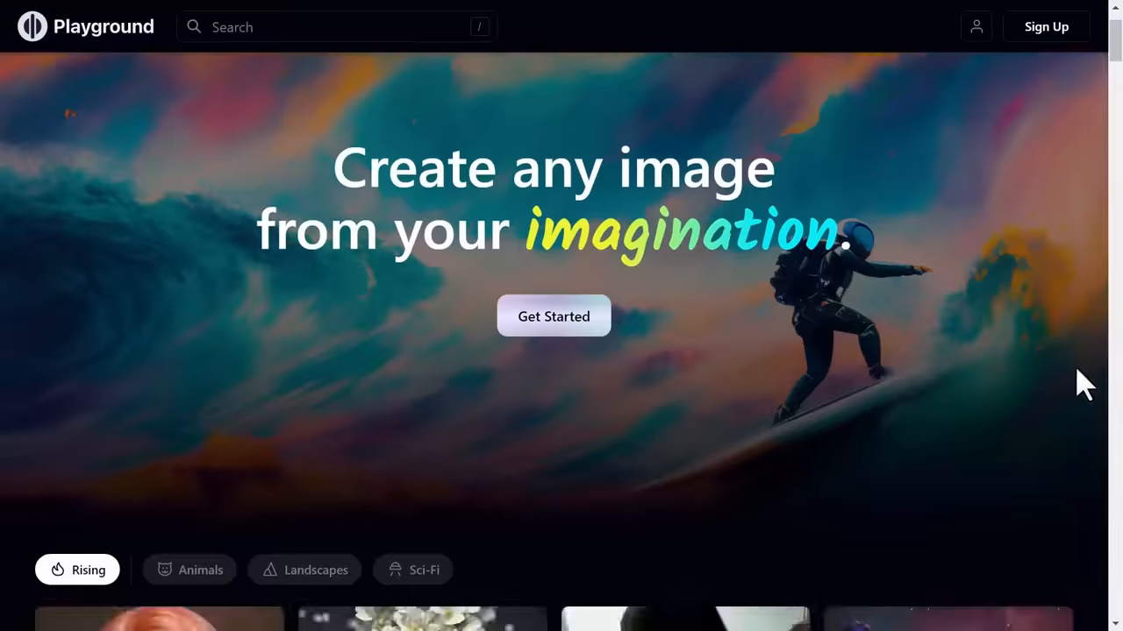
scroll(down, 3)
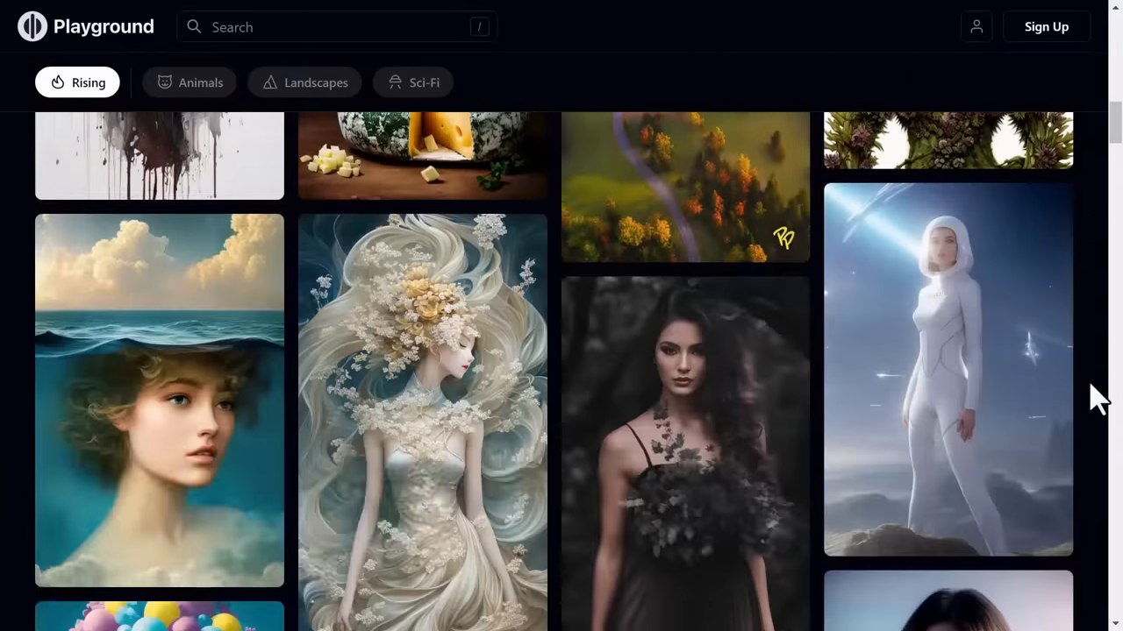
scroll(down, 3)
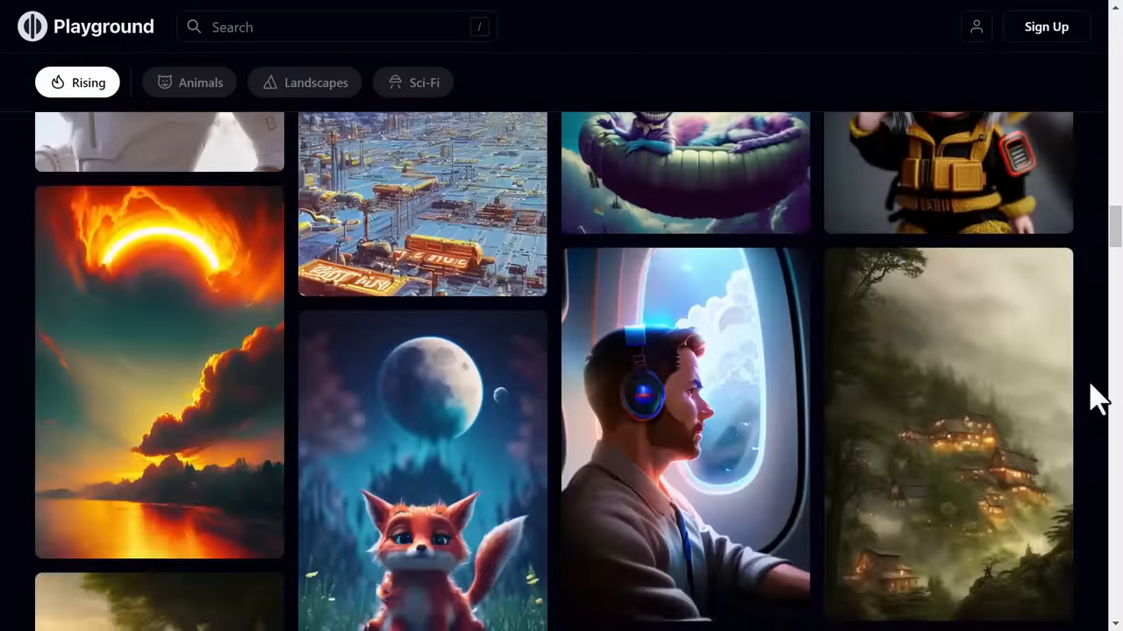
scroll(down, 3)
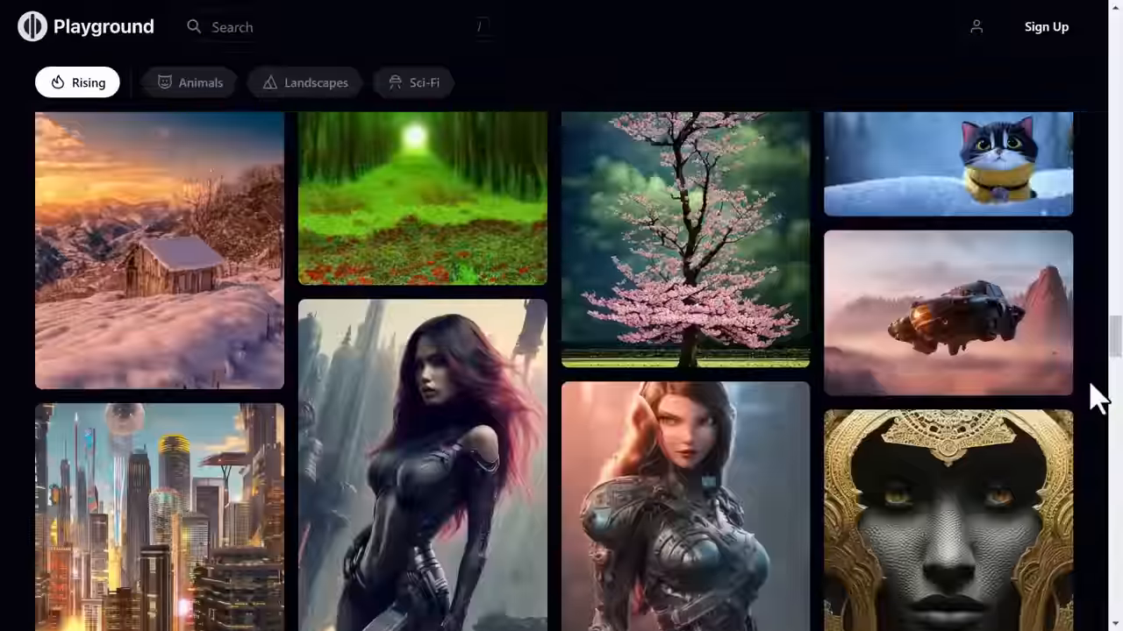
scroll(down, 3)
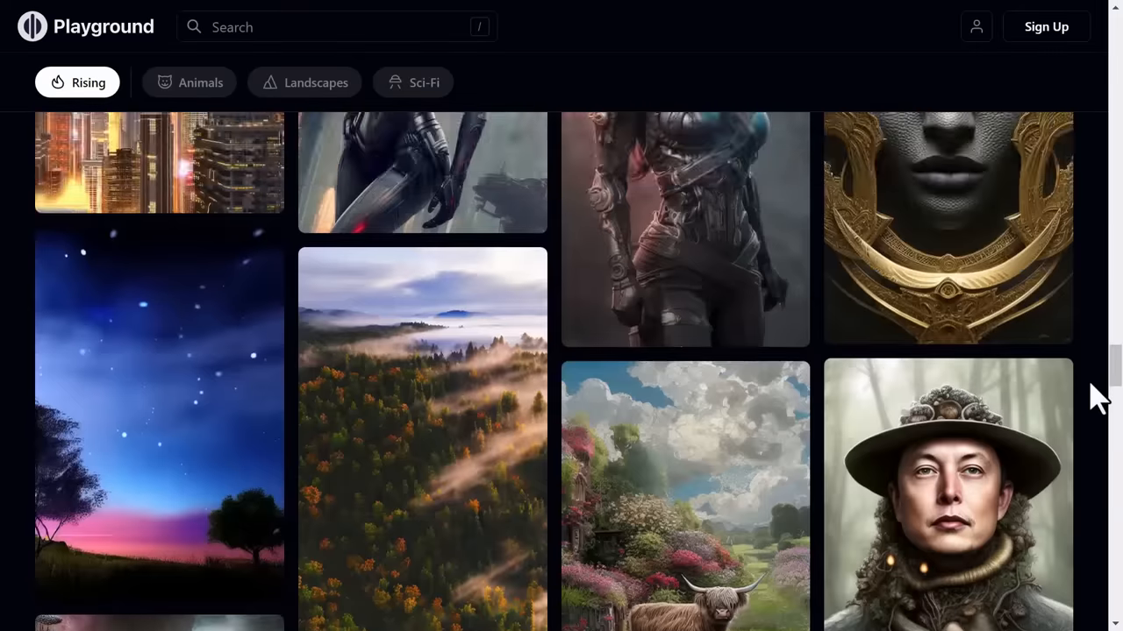
scroll(down, 3)
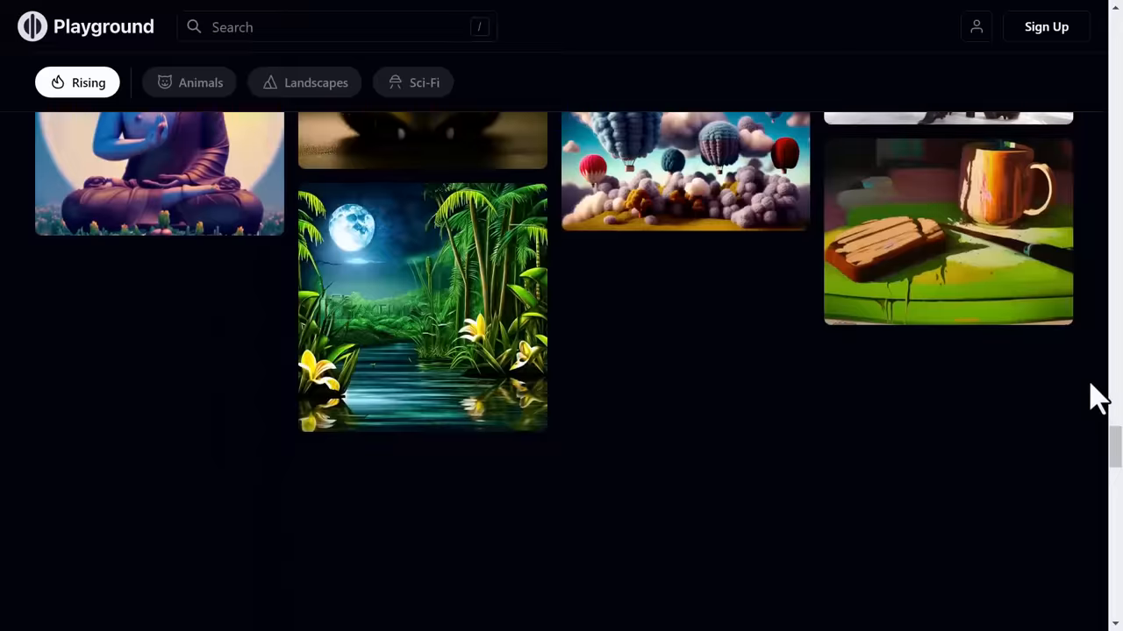
scroll(down, 3)
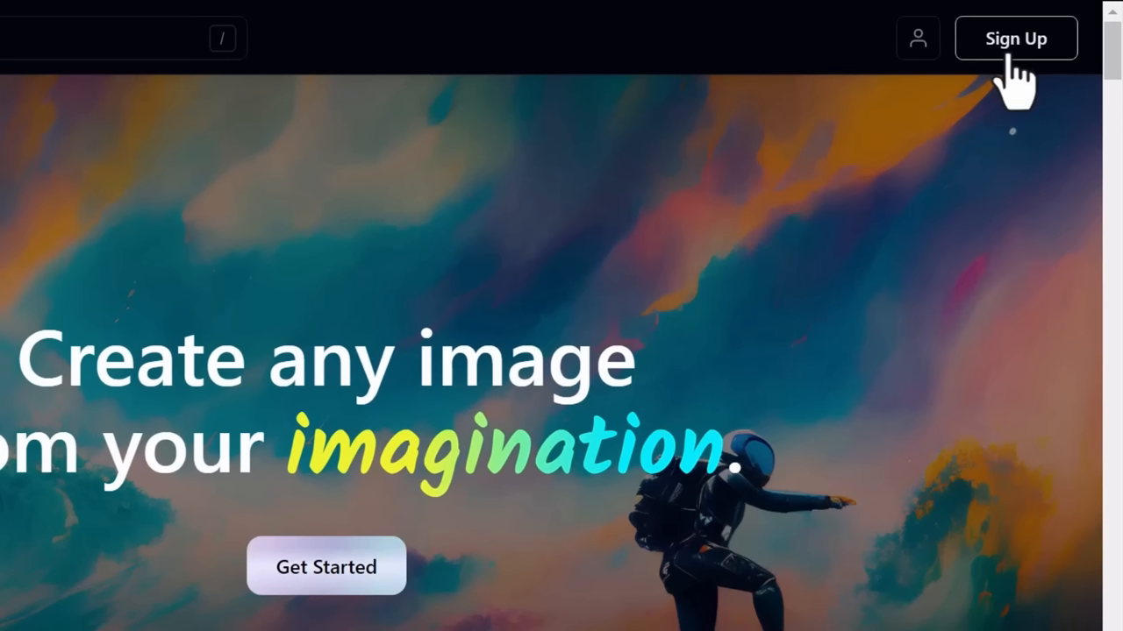
- Sign up and continue with a Google account to reach the personal feed
click(1014, 39)
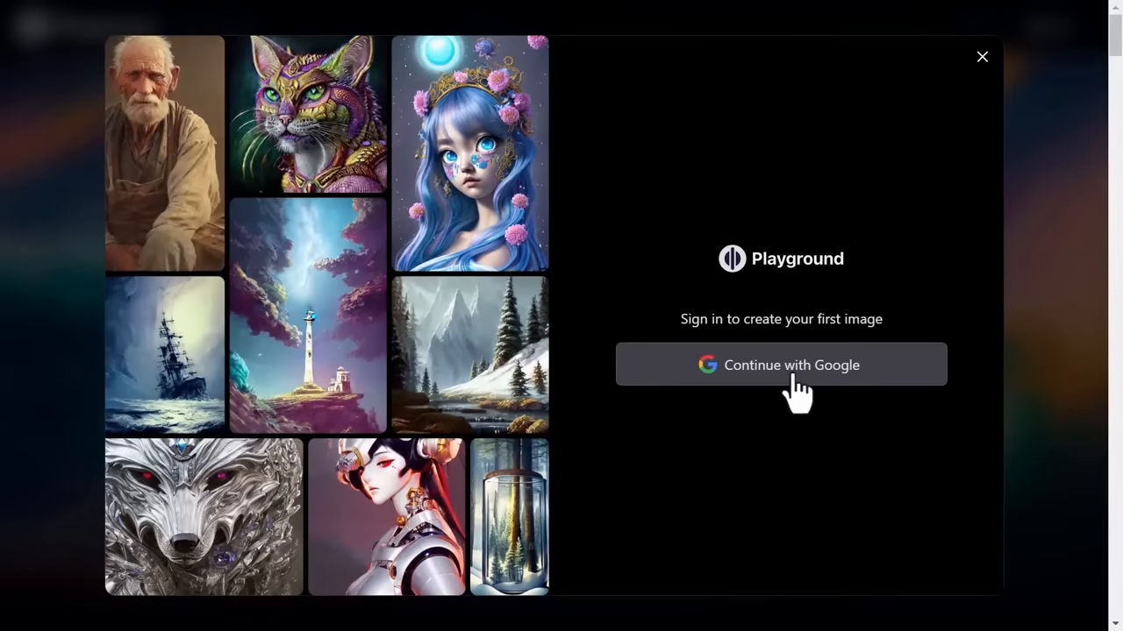
click(982, 57)
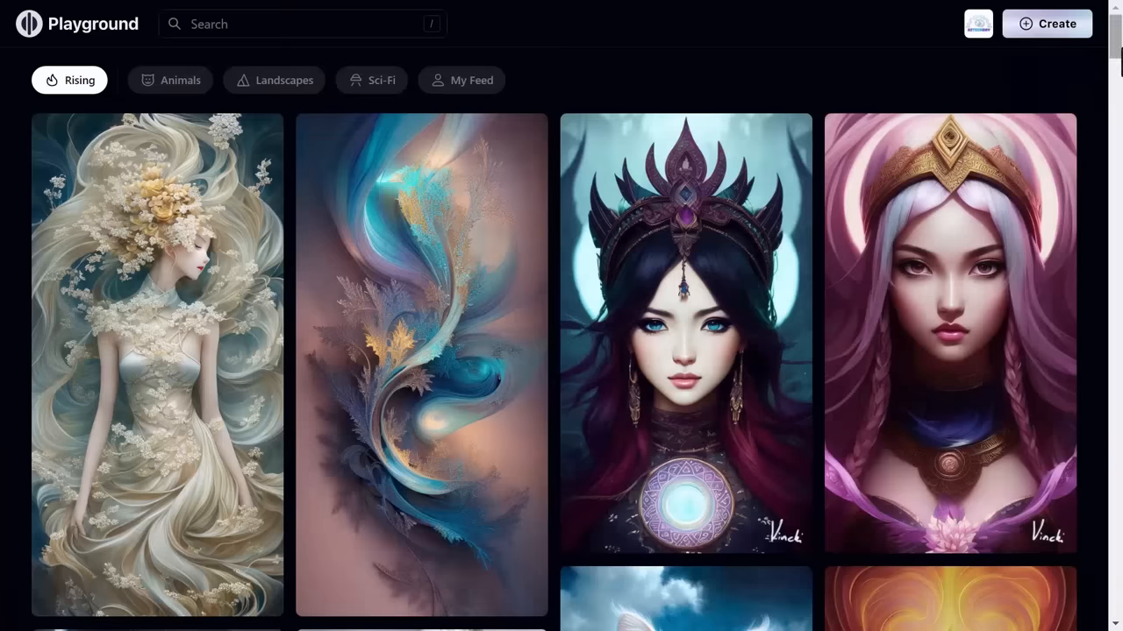
click(170, 81)
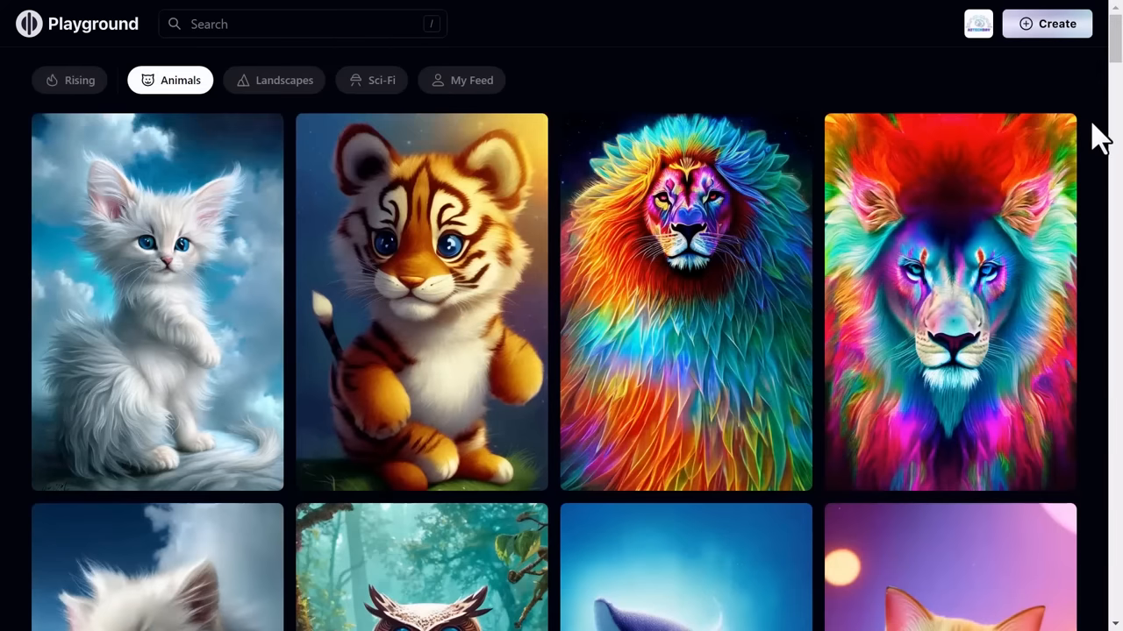
scroll(down, 3)
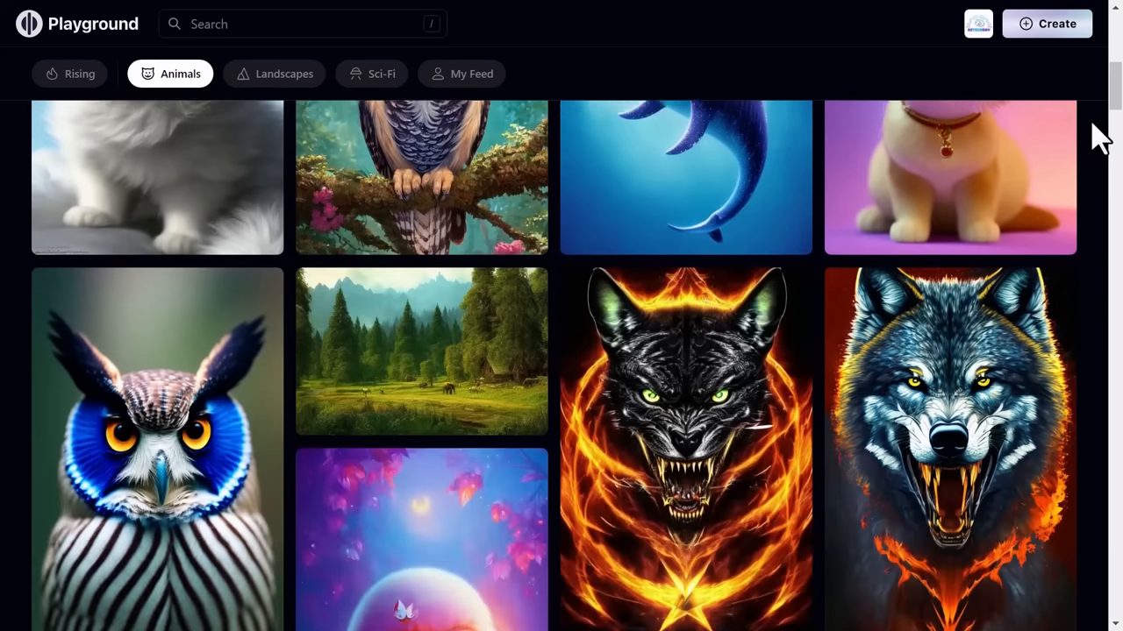
click(158, 177)
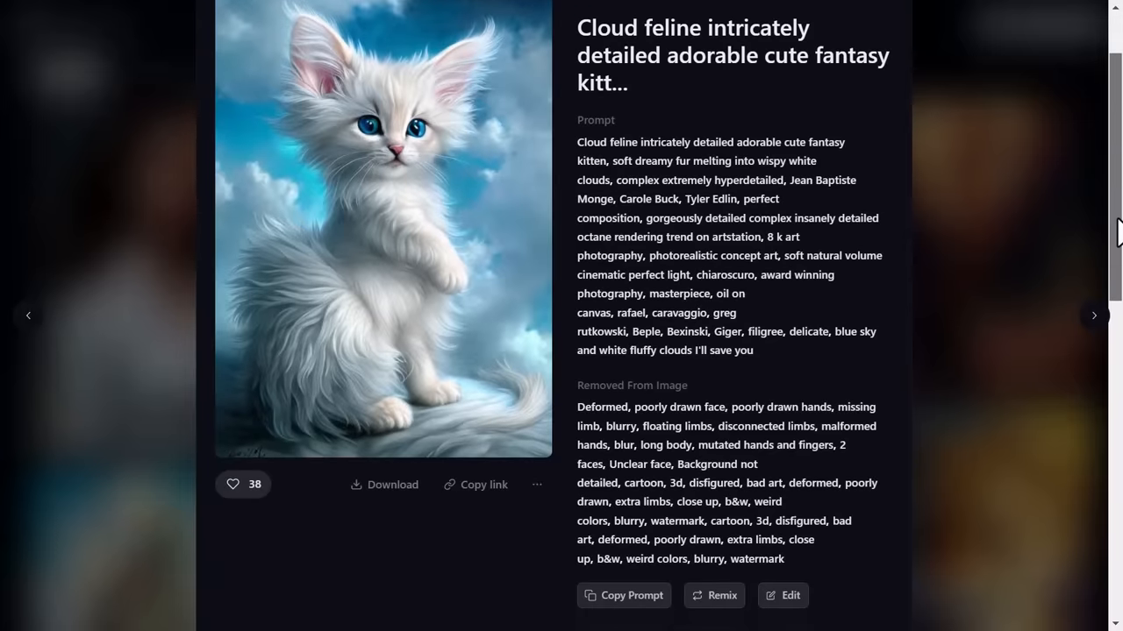
scroll(down, 3)
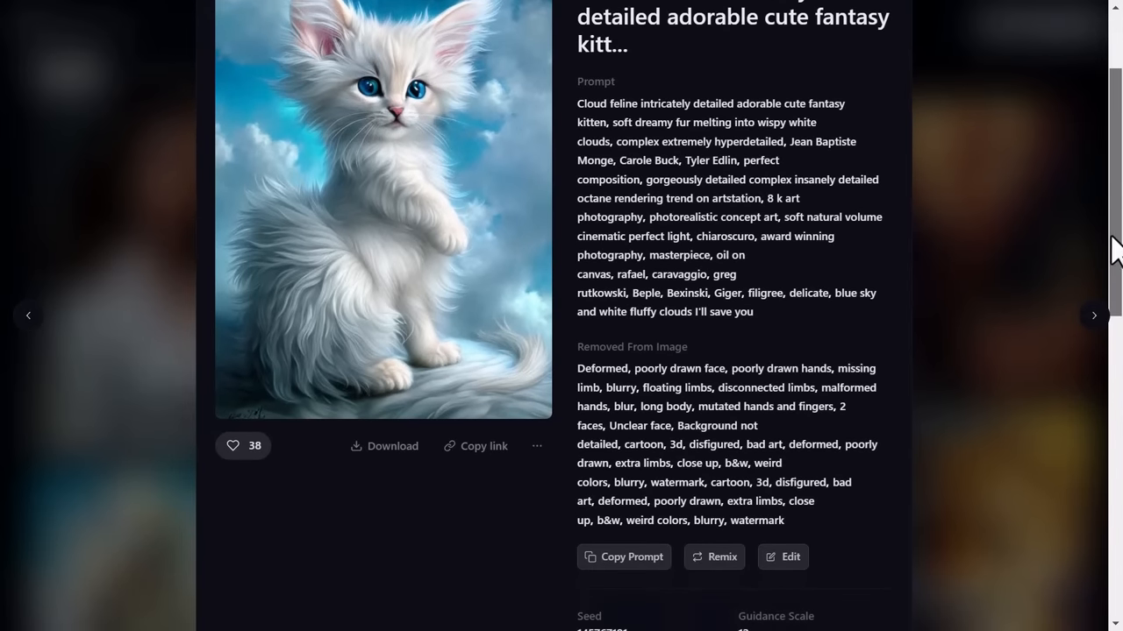
scroll(down, 3)
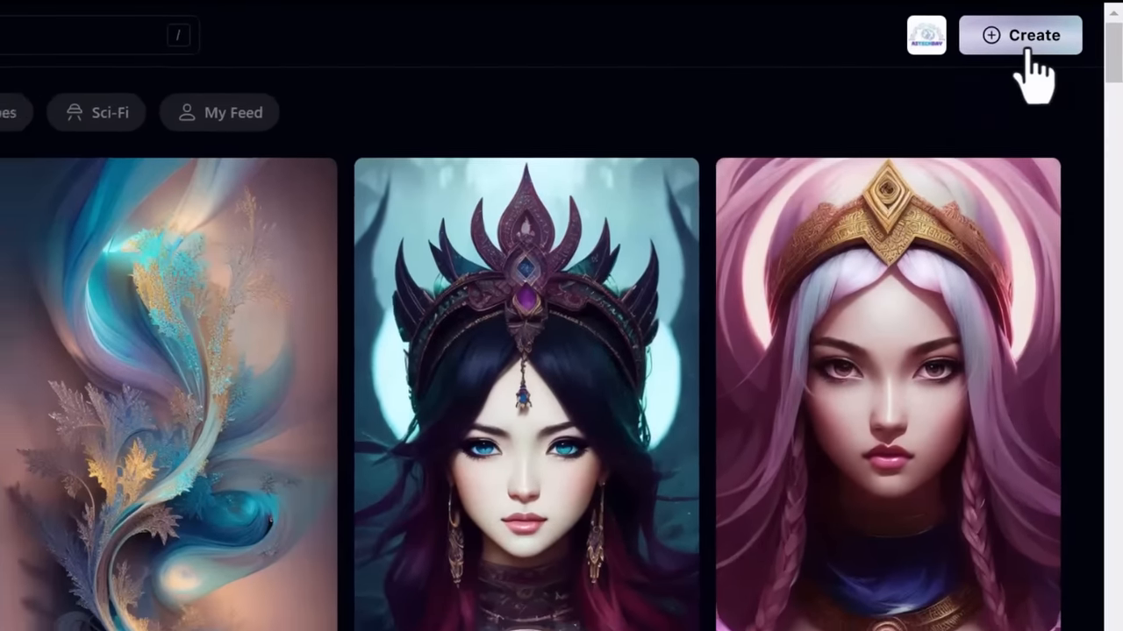
- Start a new creation with the cartoon kitten prompt and enable Remove From Image
click(1019, 35)
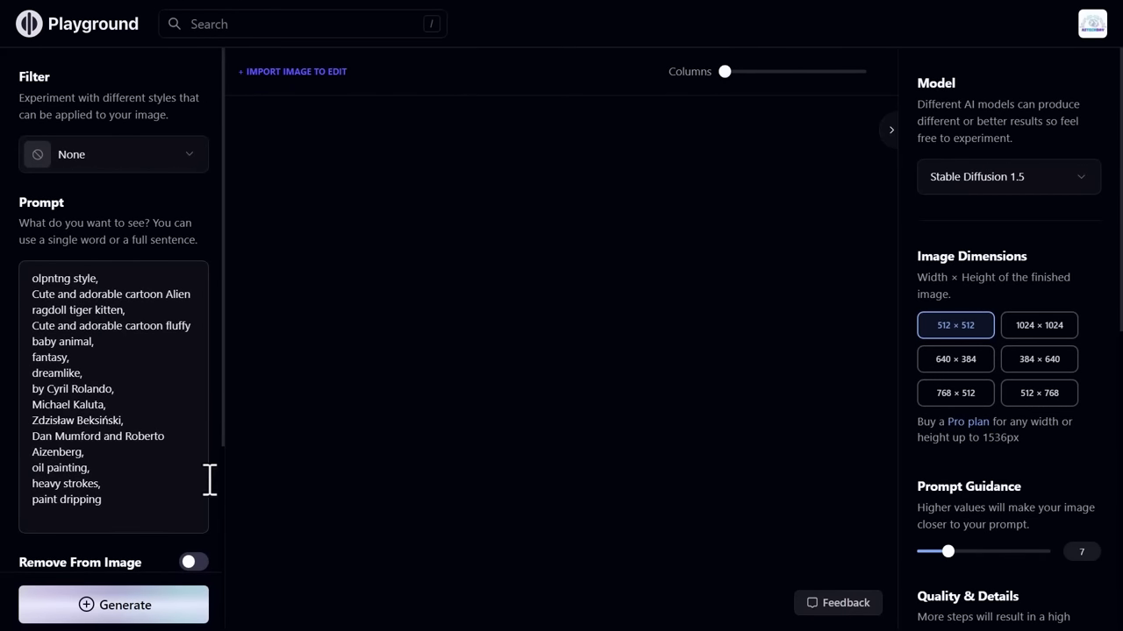
mouse_move(232, 460)
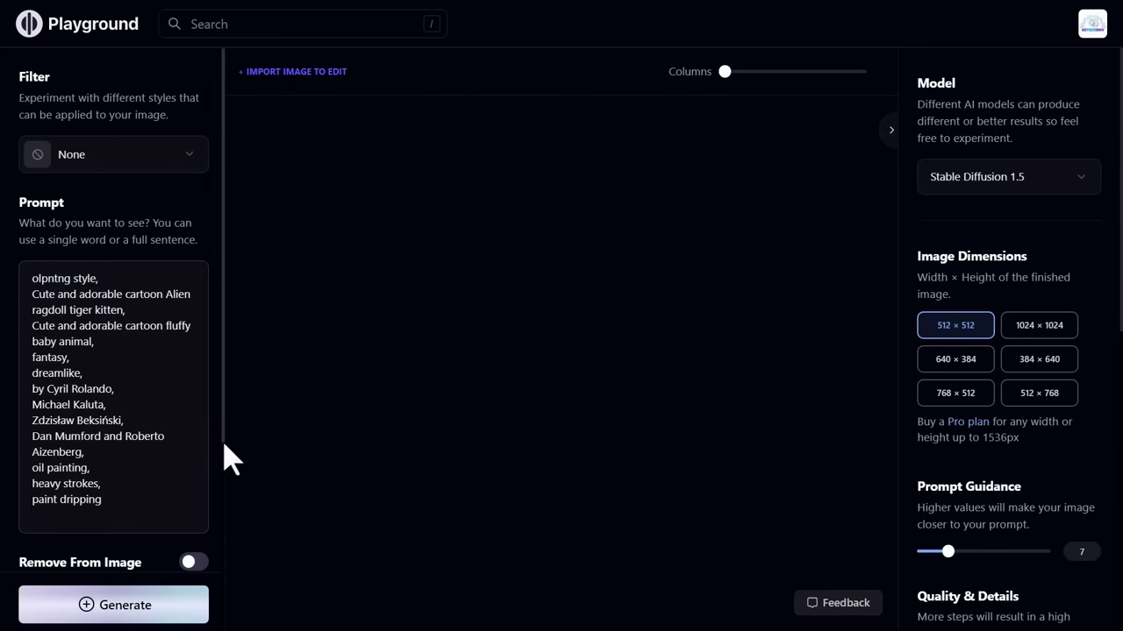
scroll(down, 3)
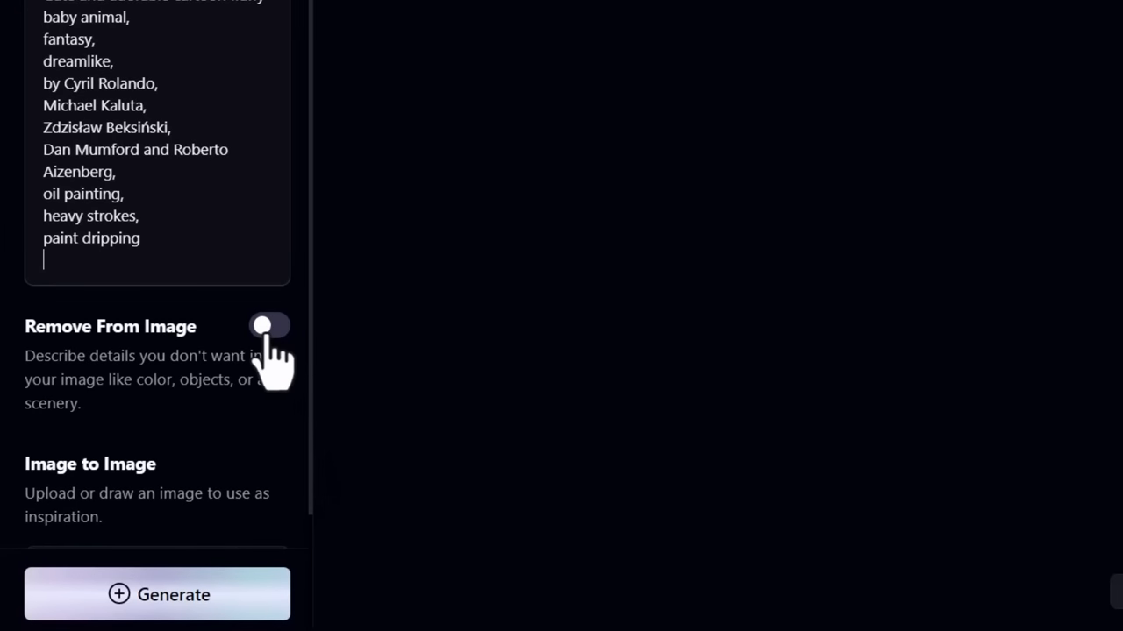
click(270, 325)
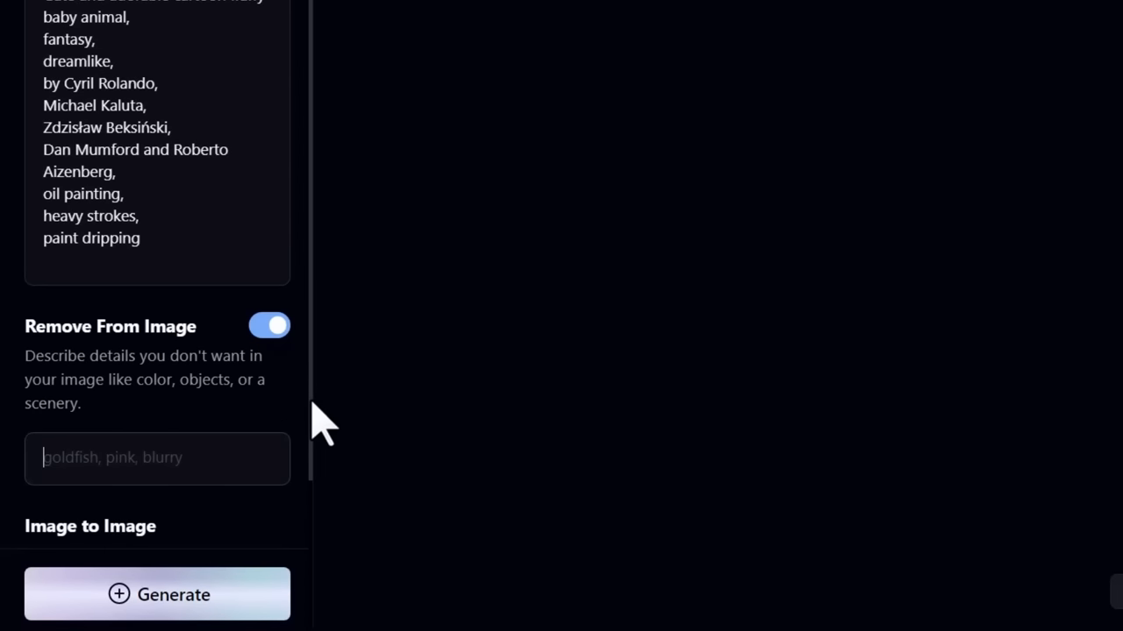
scroll(down, 3)
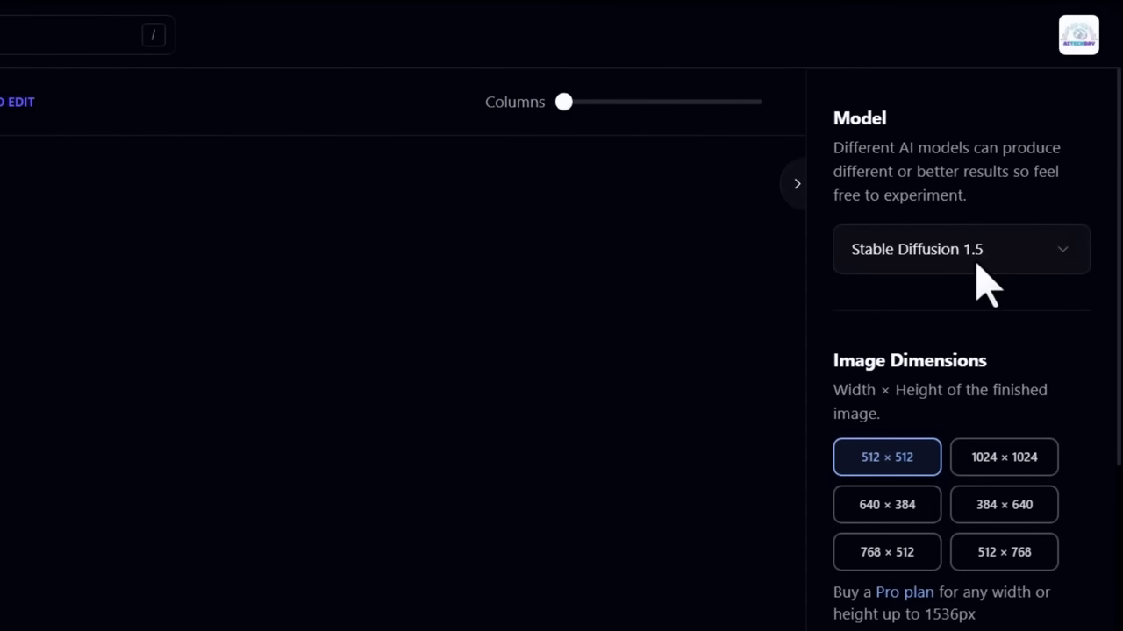
- Keep the Stable Diffusion model and set Number of Images to 4
click(962, 249)
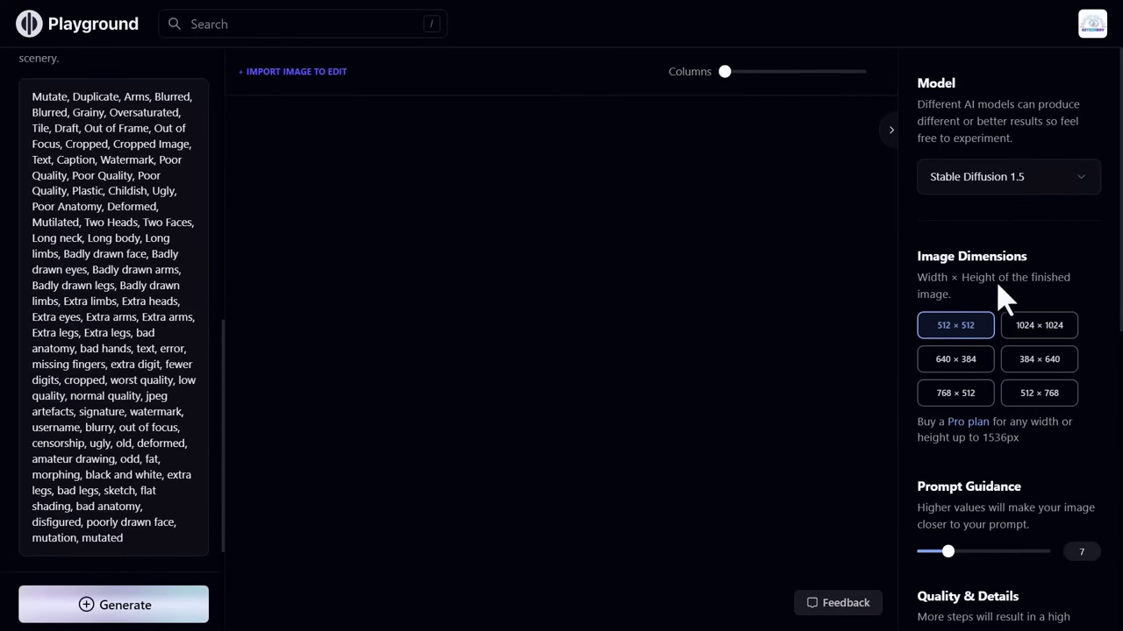
mouse_move(1112, 267)
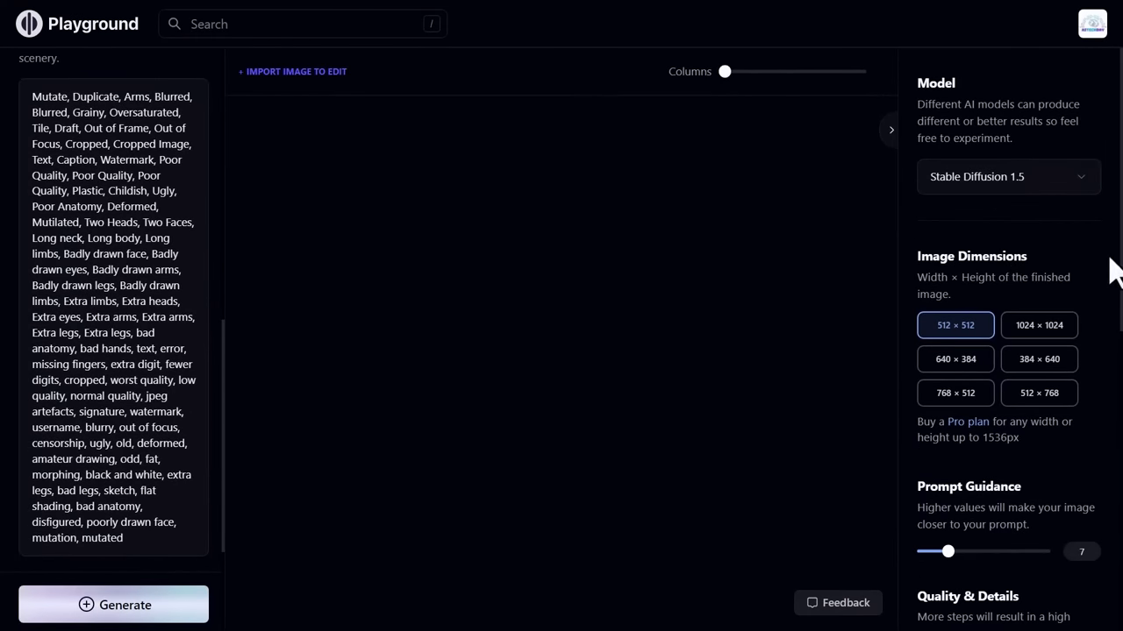
scroll(down, 3)
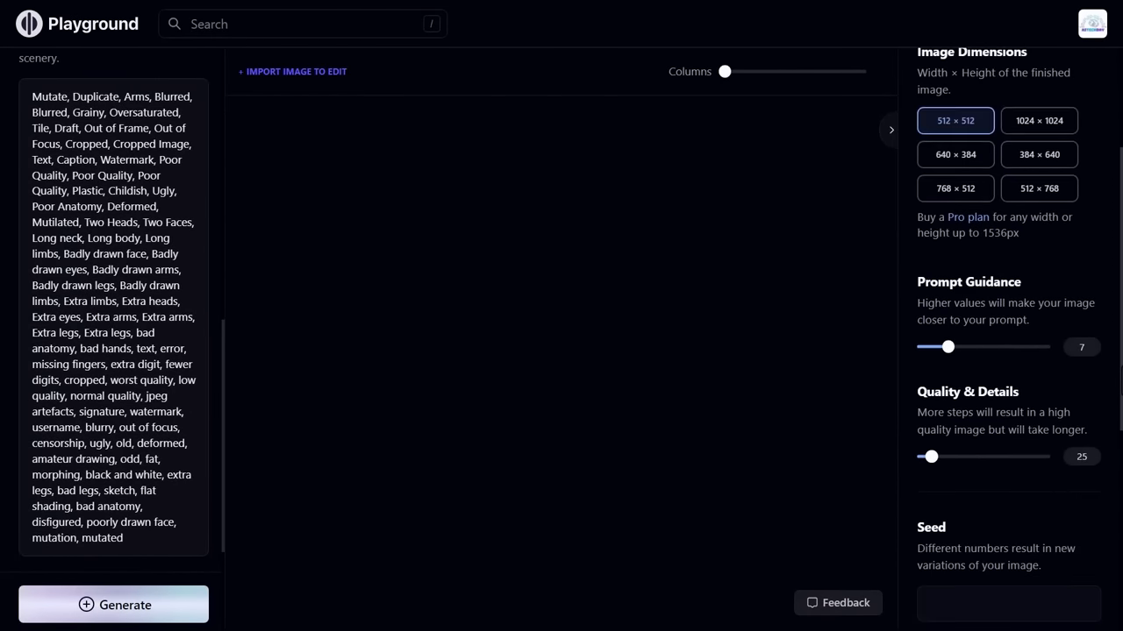
scroll(down, 3)
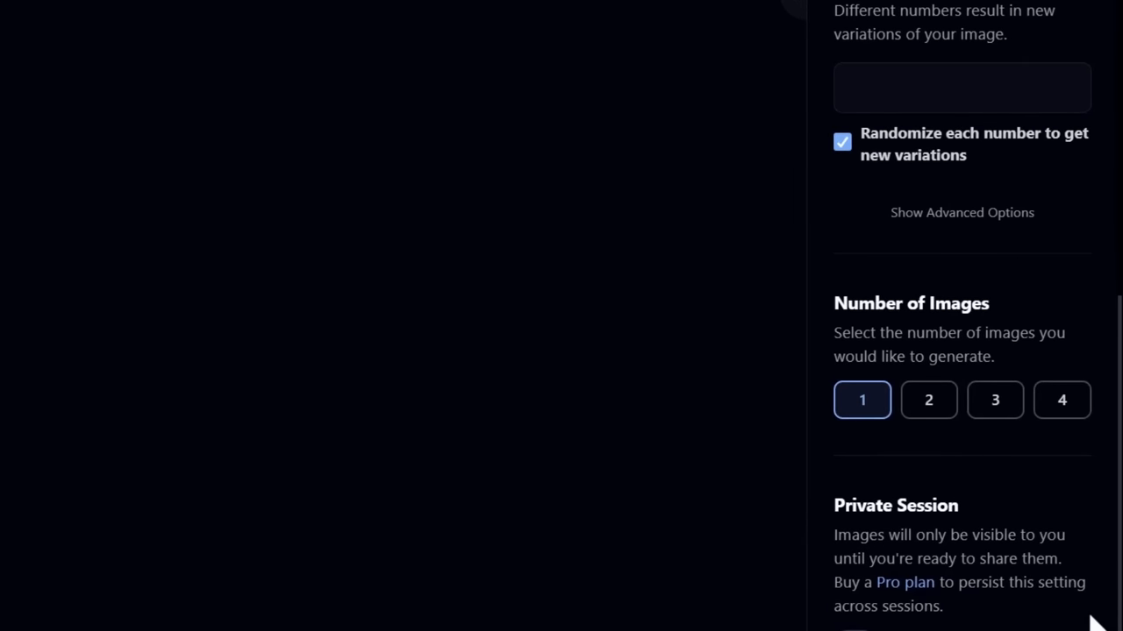
mouse_move(1091, 600)
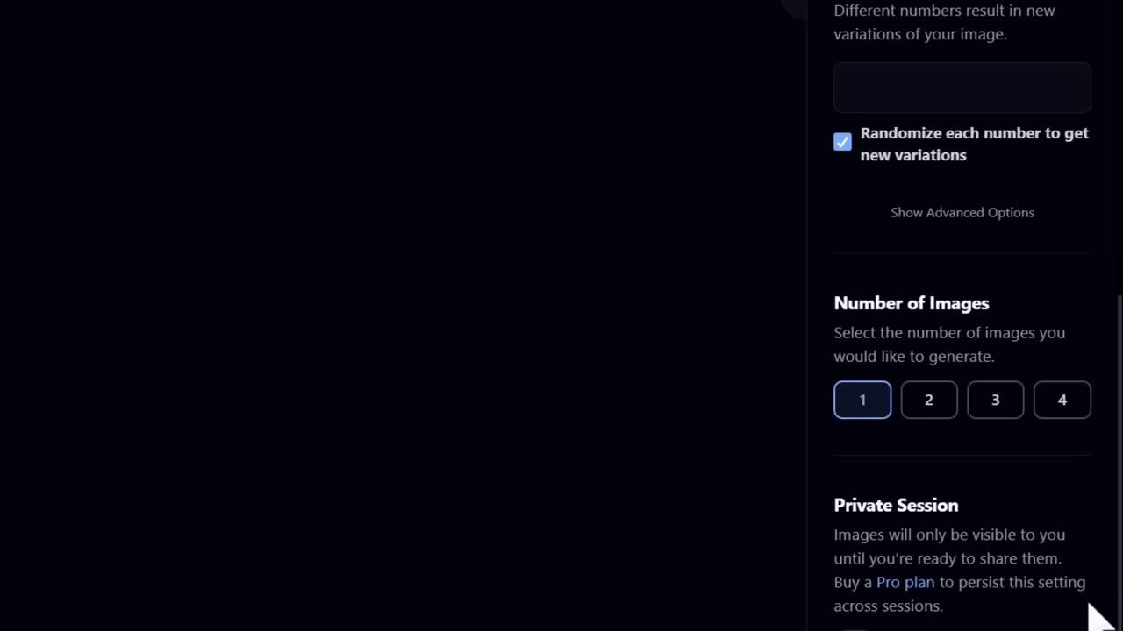
mouse_move(1073, 430)
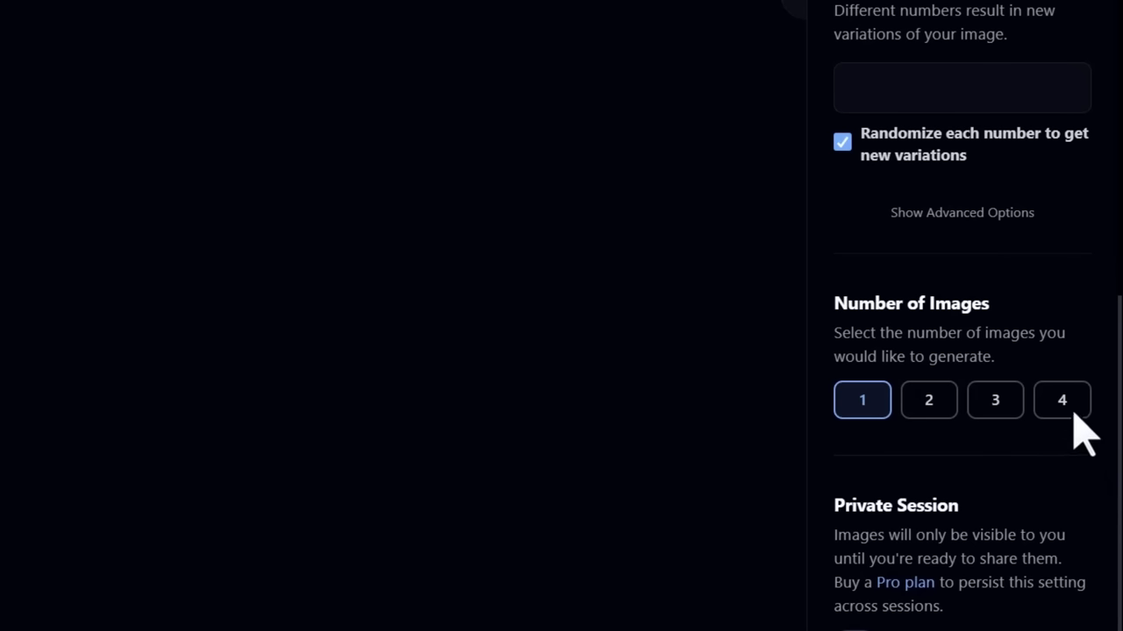
click(1061, 400)
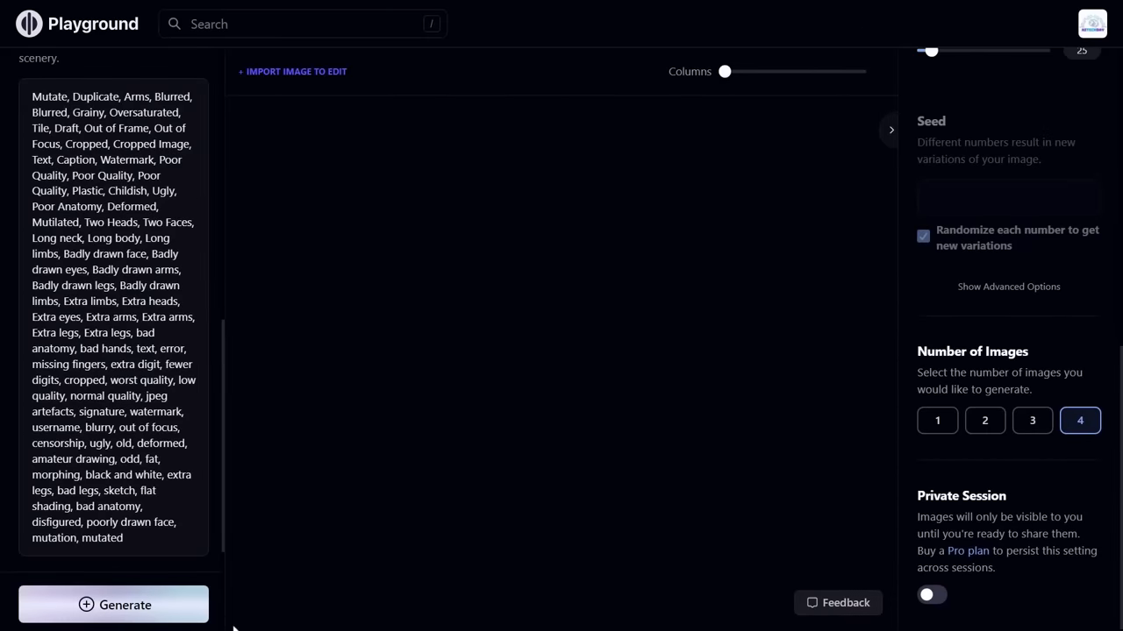
- Generate four cartoon tiger cub images and bring up the second image's Actions menu
click(114, 603)
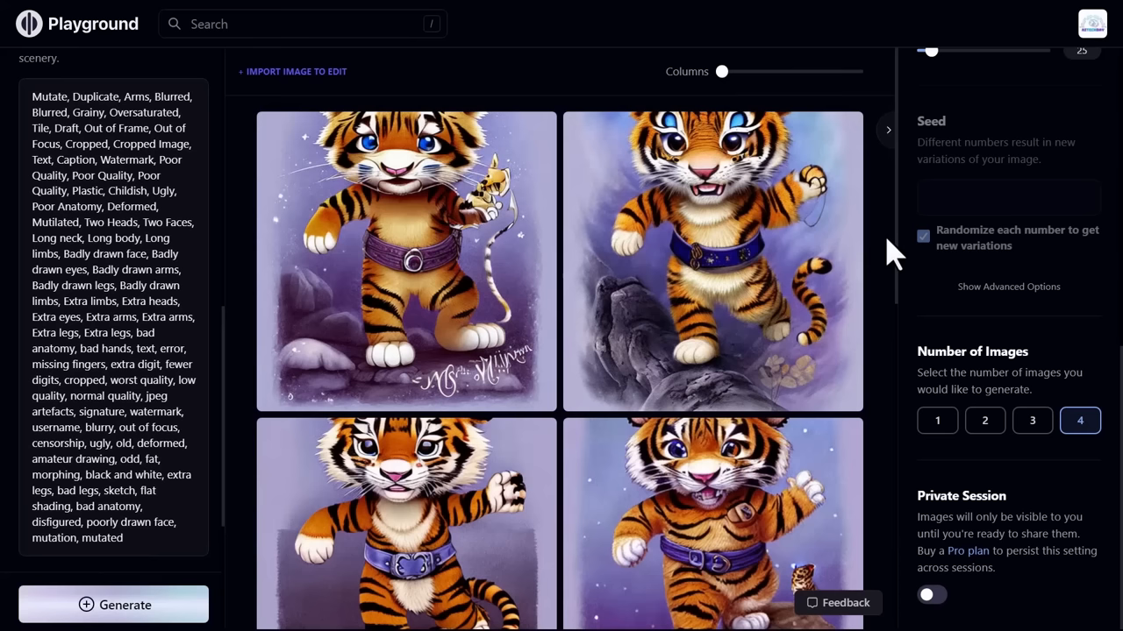
mouse_move(800, 316)
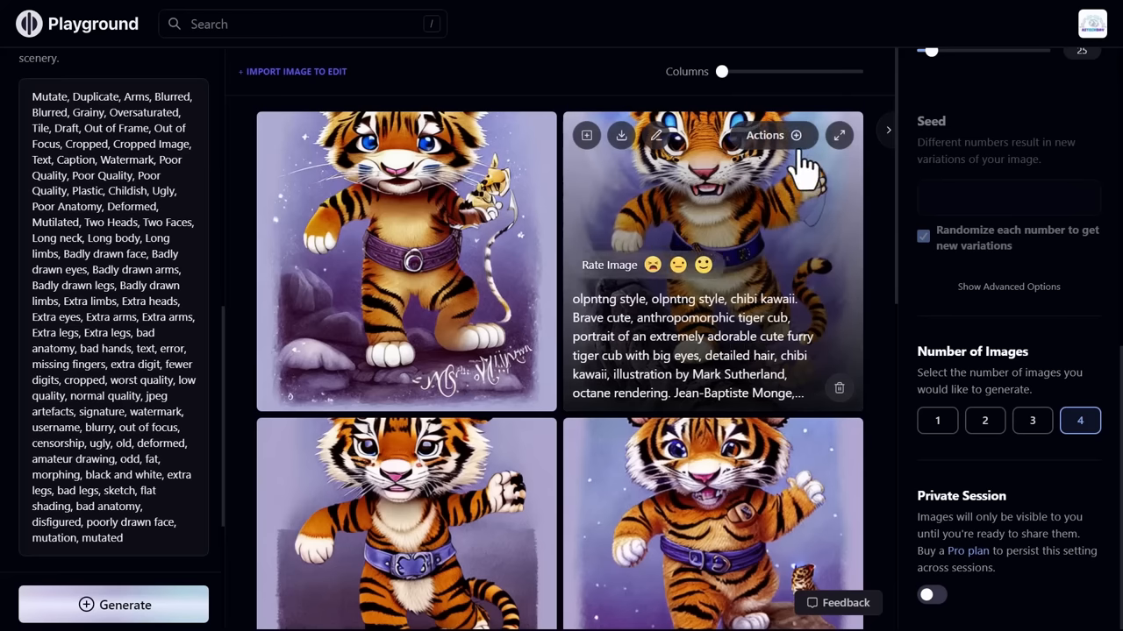
click(772, 134)
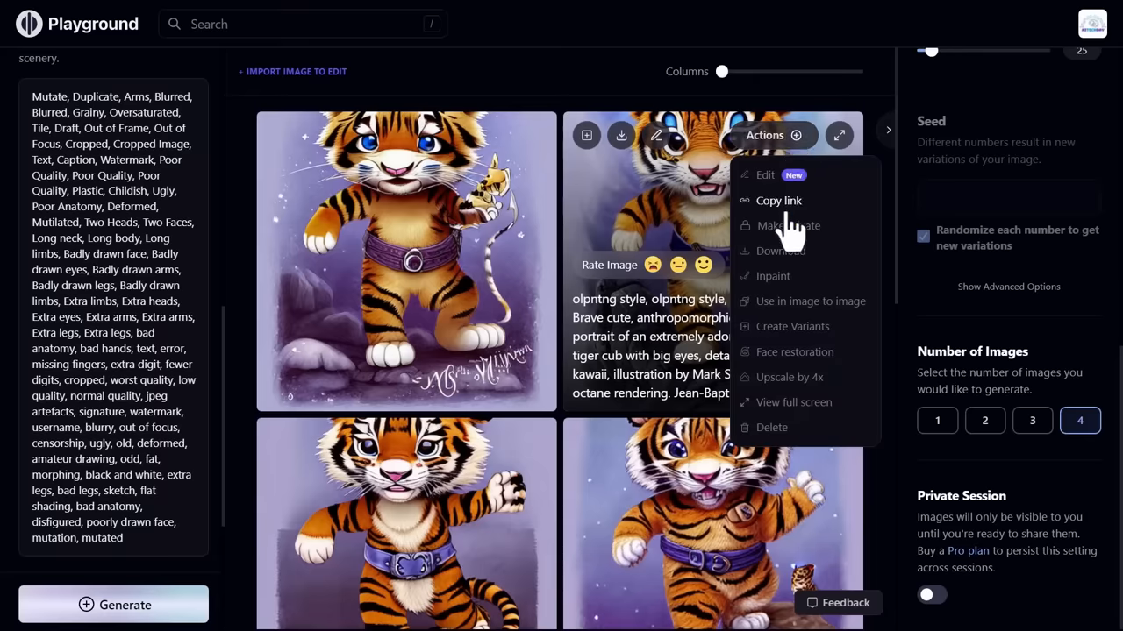
mouse_move(821, 277)
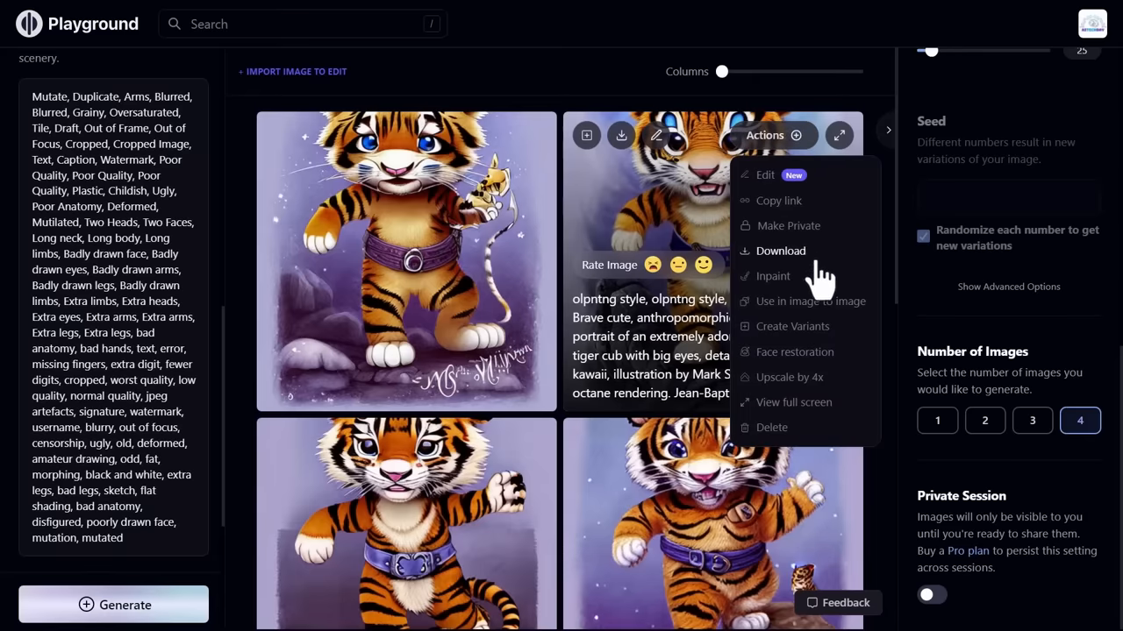
mouse_move(821, 302)
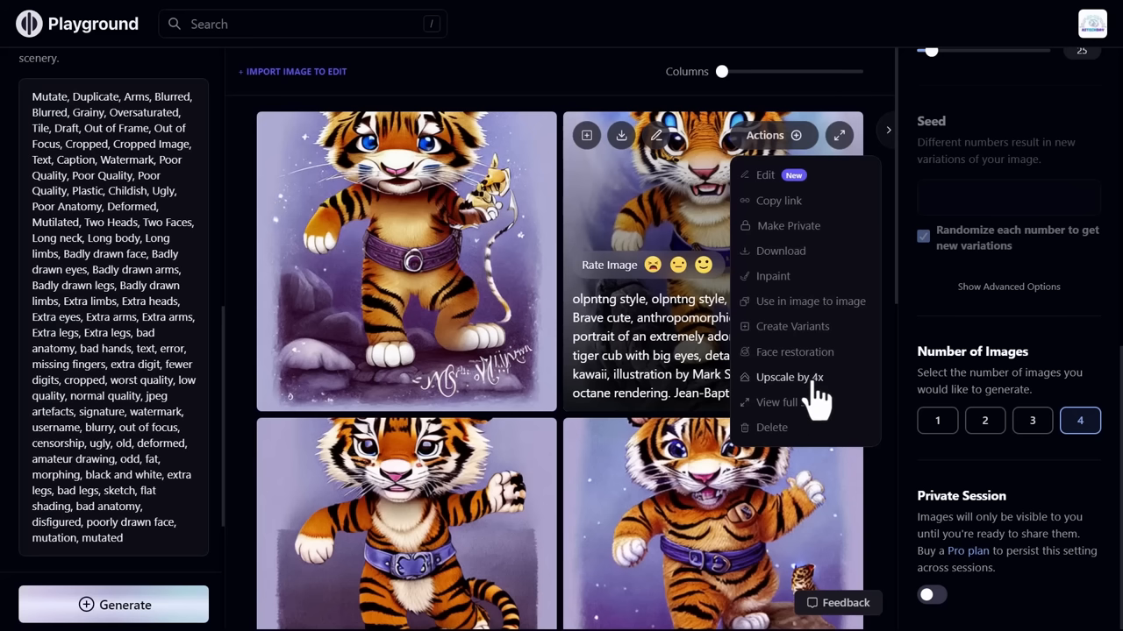
- Upscale the second tiger image by 4x and download the enlarged version
click(789, 377)
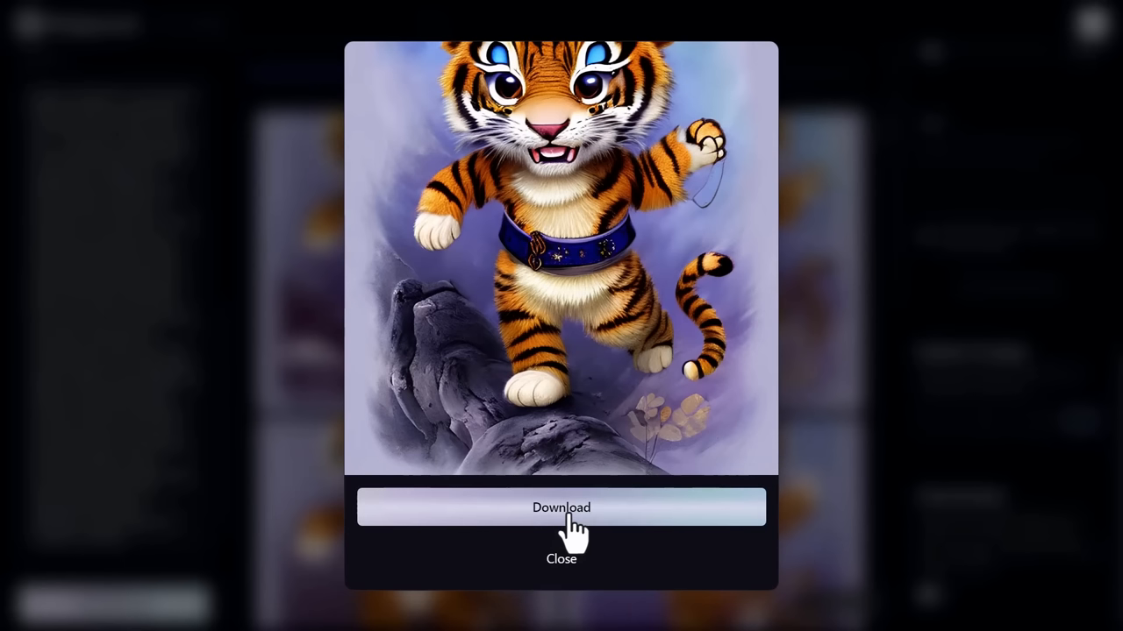
click(562, 560)
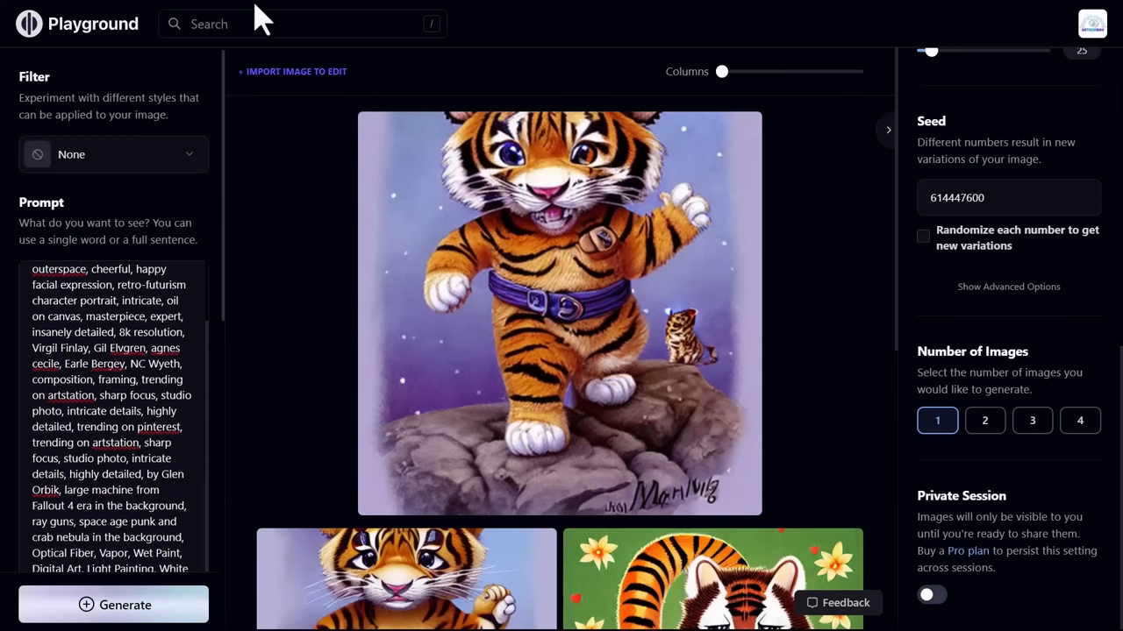
mouse_move(228, 249)
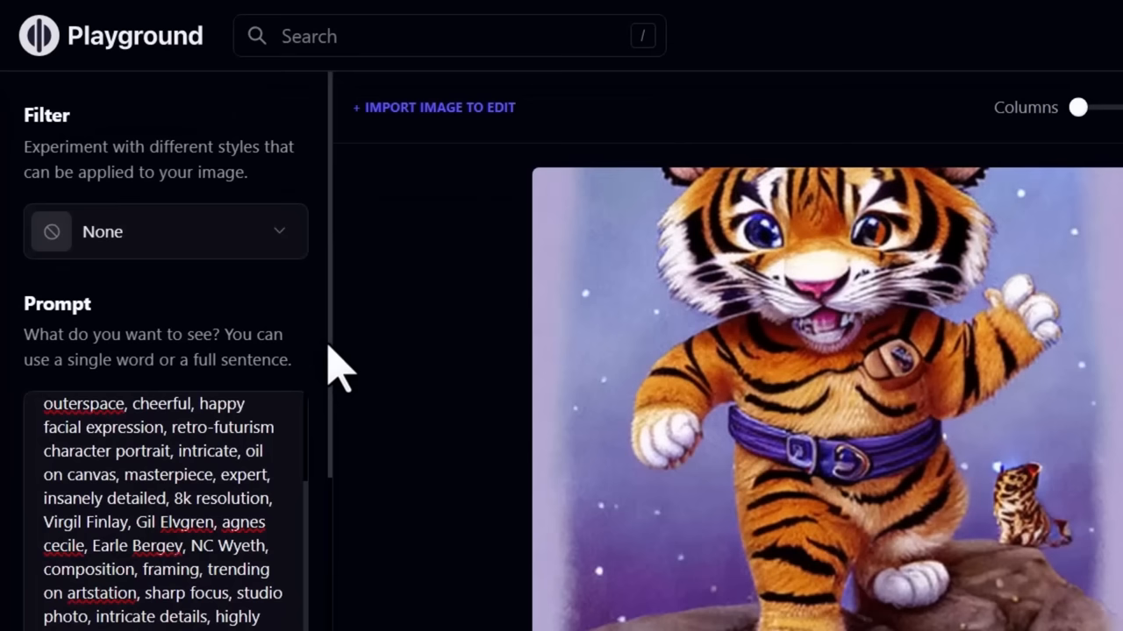
mouse_move(231, 280)
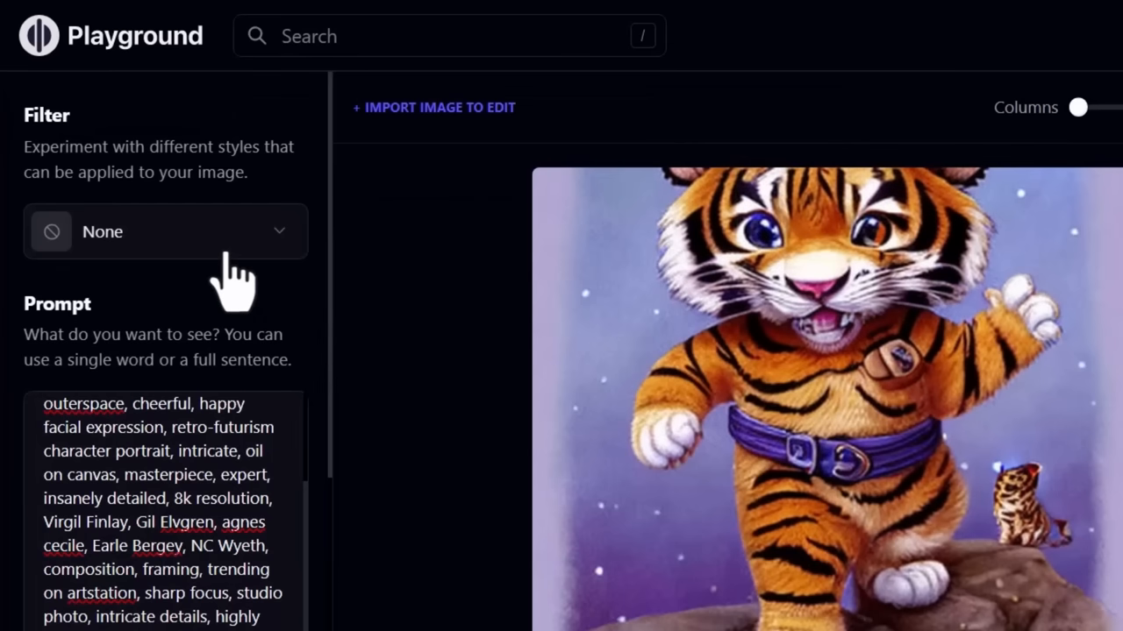
- Pick the Retro Futurism filter via search 'ret' and raise Quality & Details to 75
click(165, 231)
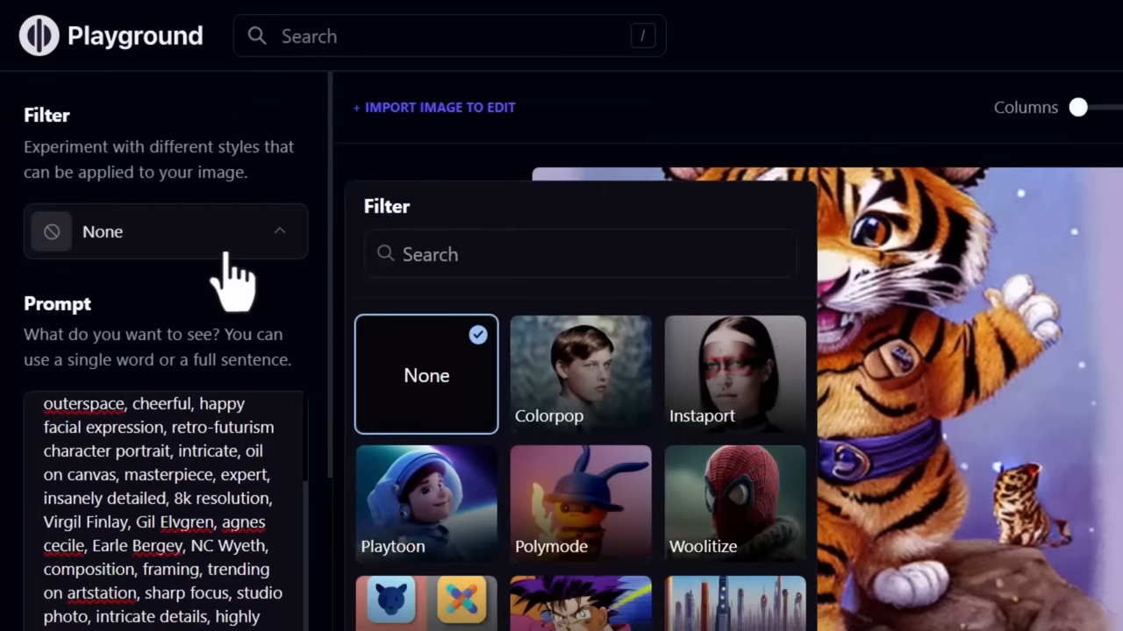
text(ret)
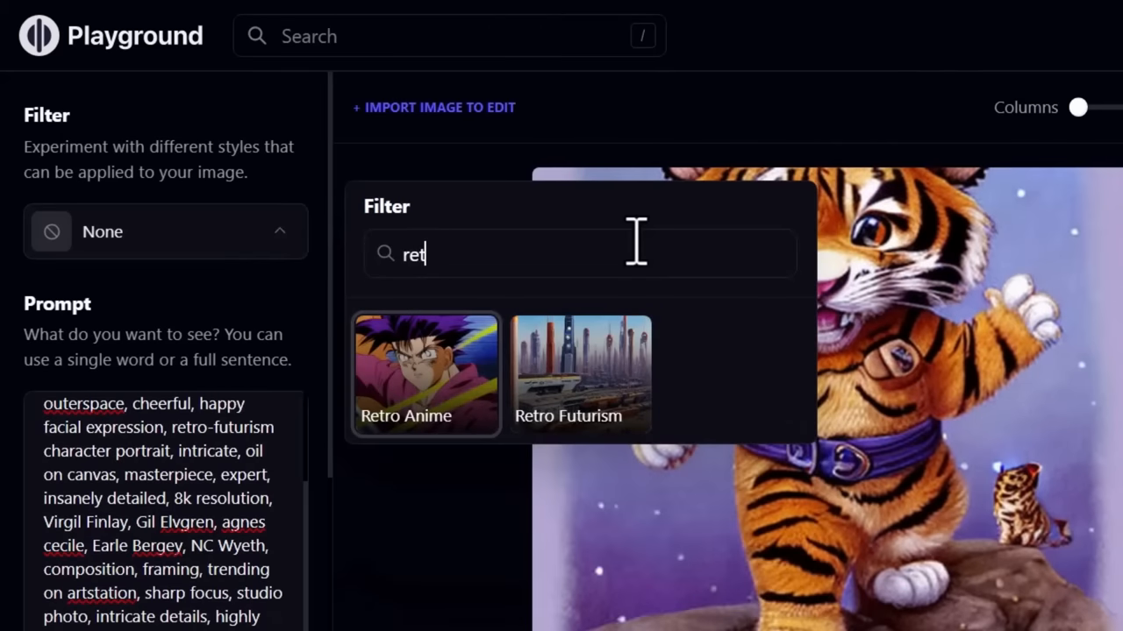
click(579, 371)
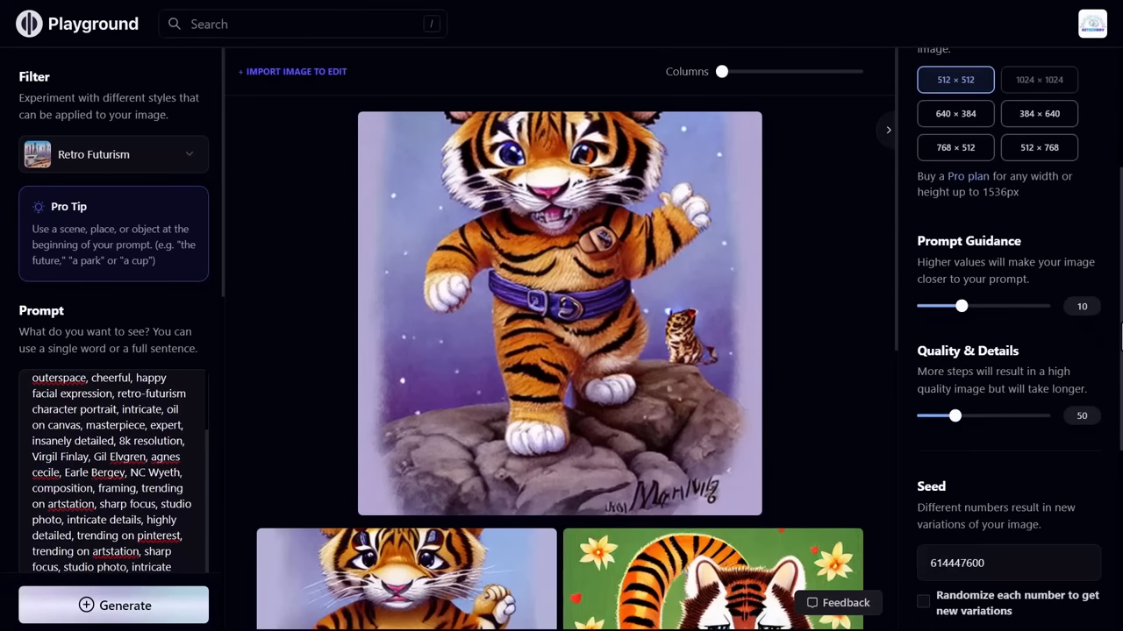
drag(962, 305, 954, 298)
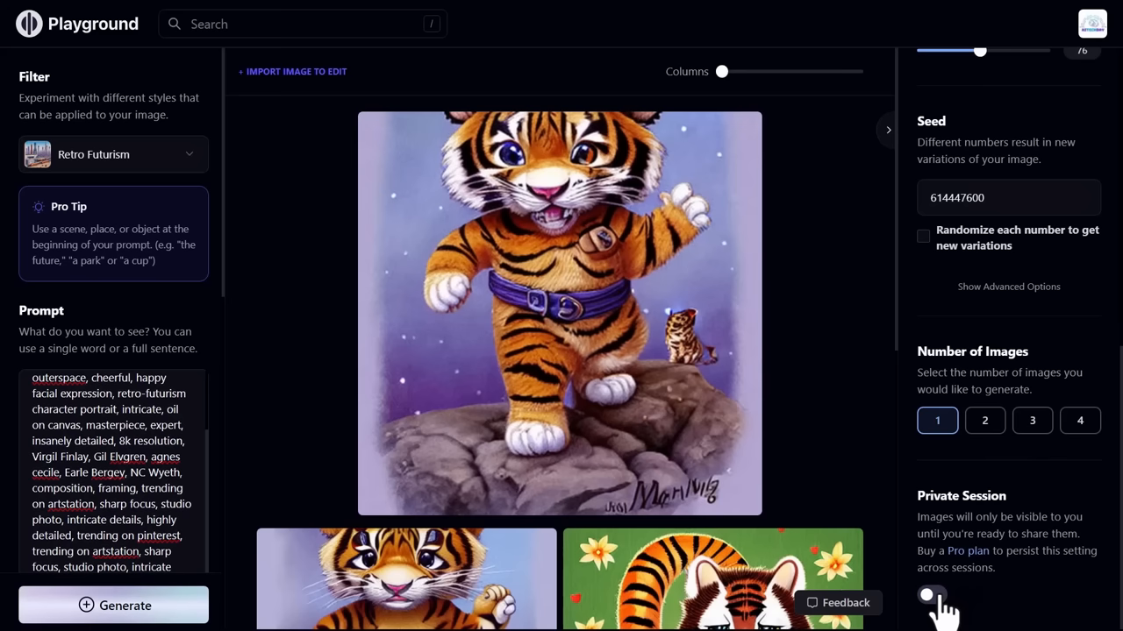
- Enable Private Session, generate the flying saucer landscape and request variations of it
click(931, 597)
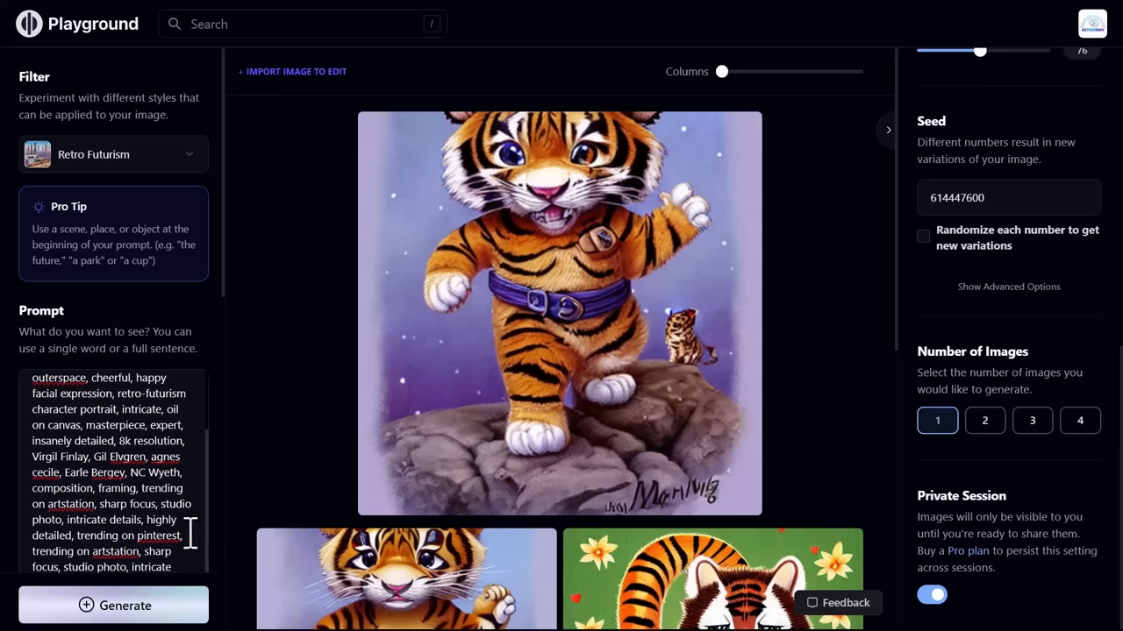
click(112, 605)
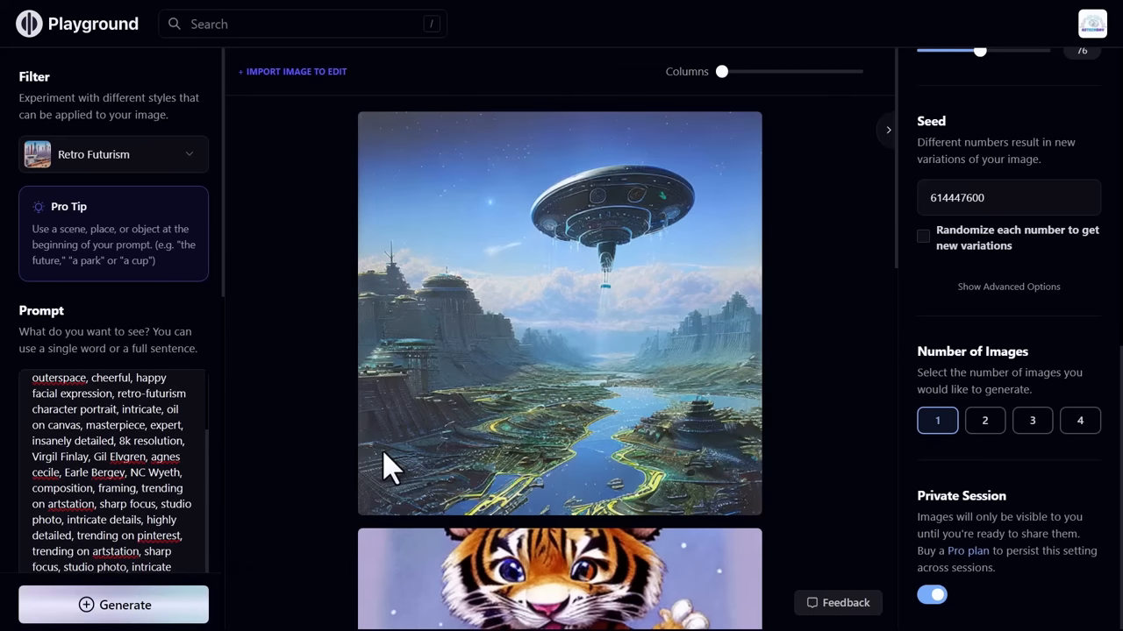
mouse_move(412, 167)
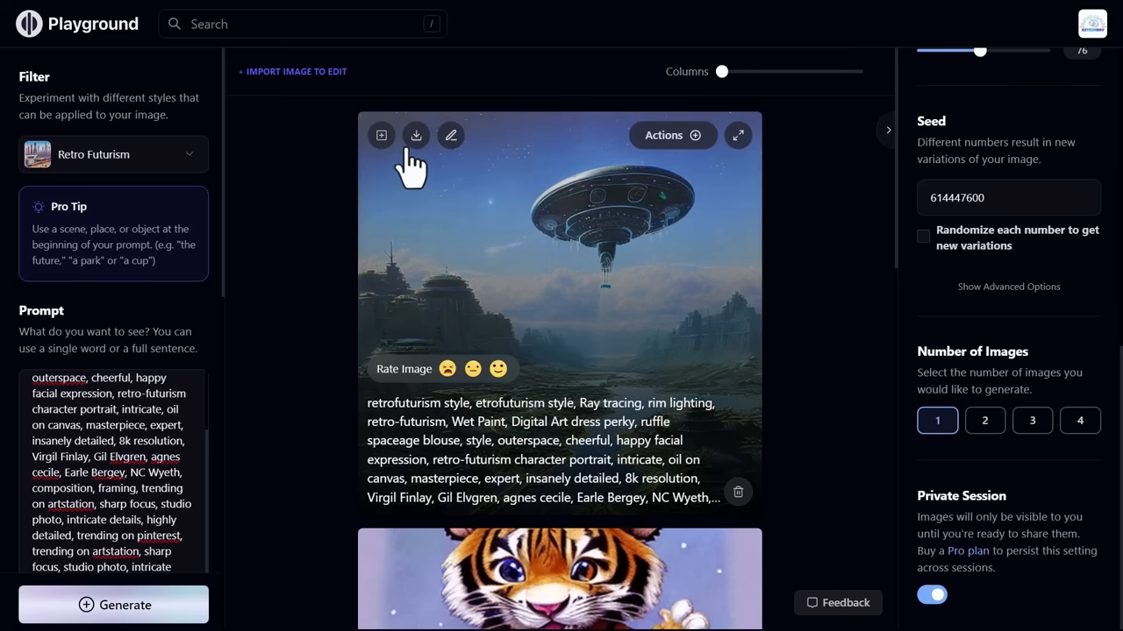
mouse_move(380, 135)
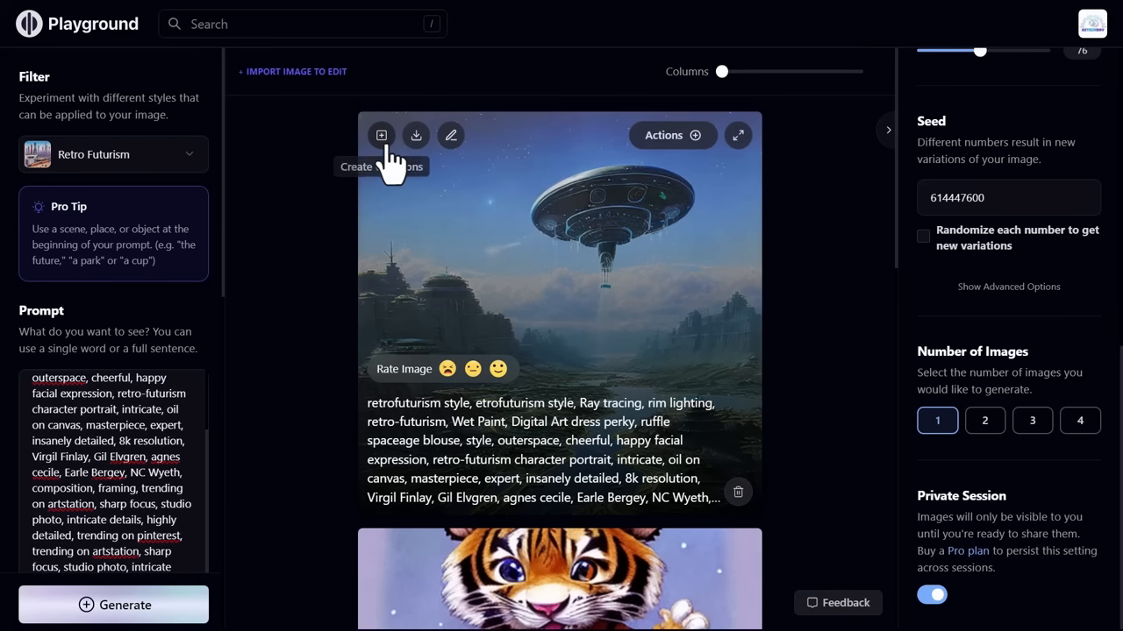
click(380, 135)
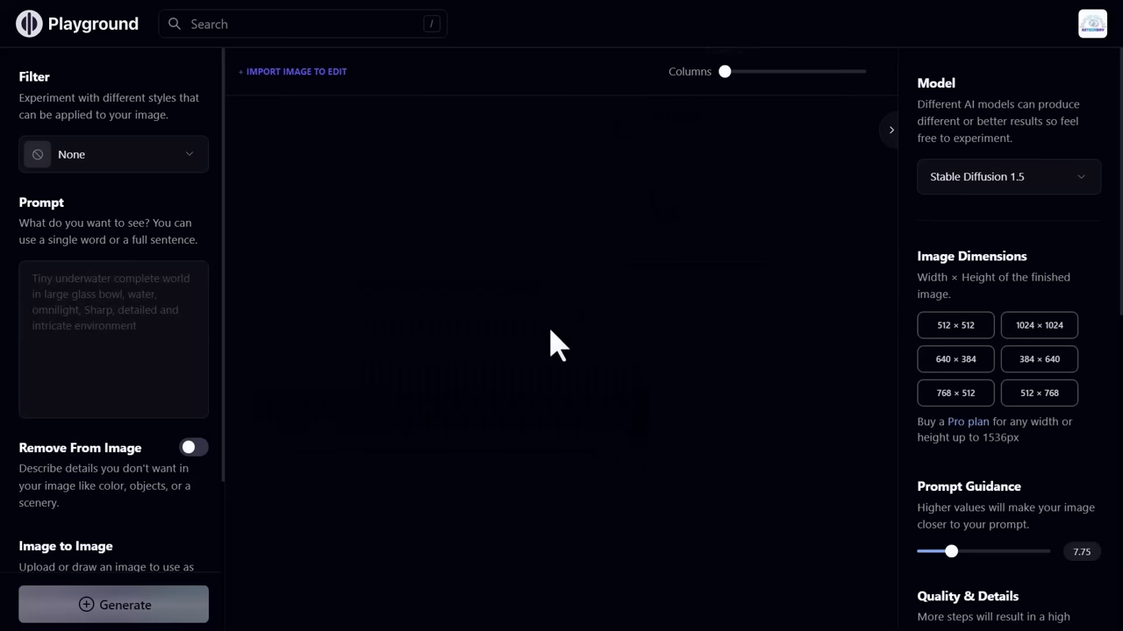
- Generate four portraits from the Aries soft-skin concept-art prompt and vary the bottom-left one
text(Aries, smooth soft skin, symmetrical face, soft lighting, detailed face, concept art, digital painting, ethereal, epic, 32k, intricate details, sharp focus, trending on artstation,)
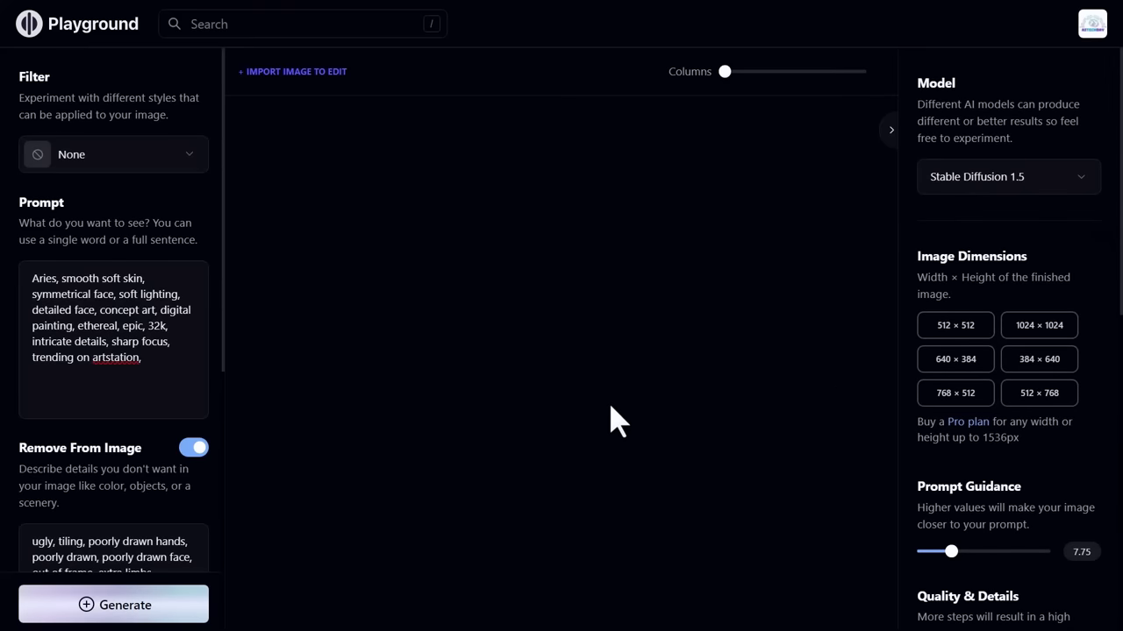
click(112, 603)
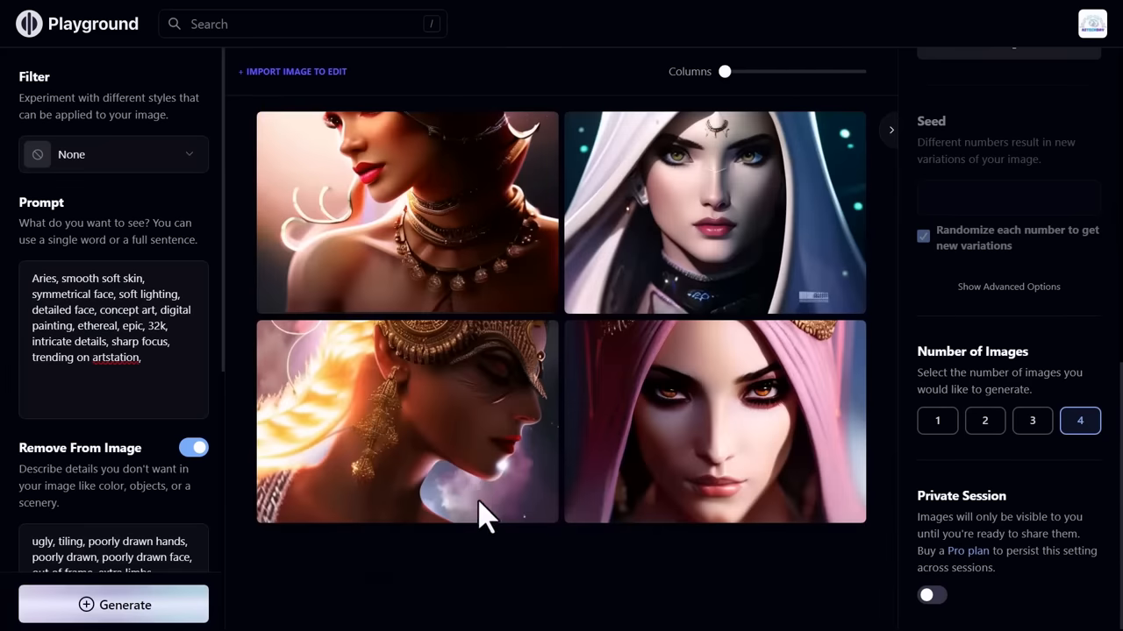
mouse_move(487, 456)
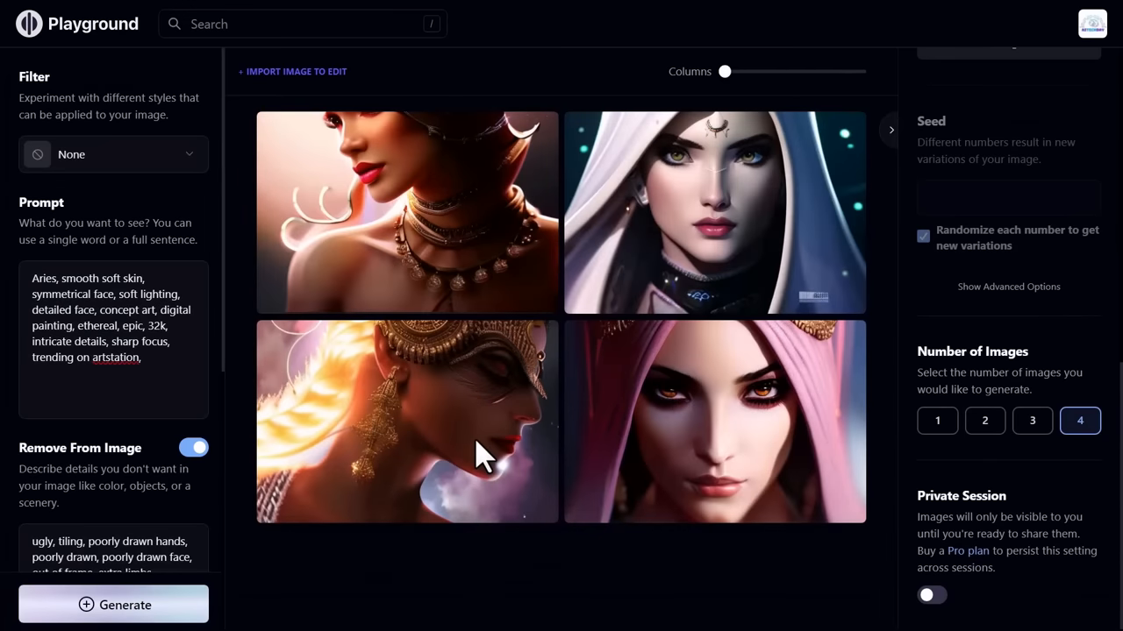
mouse_move(505, 618)
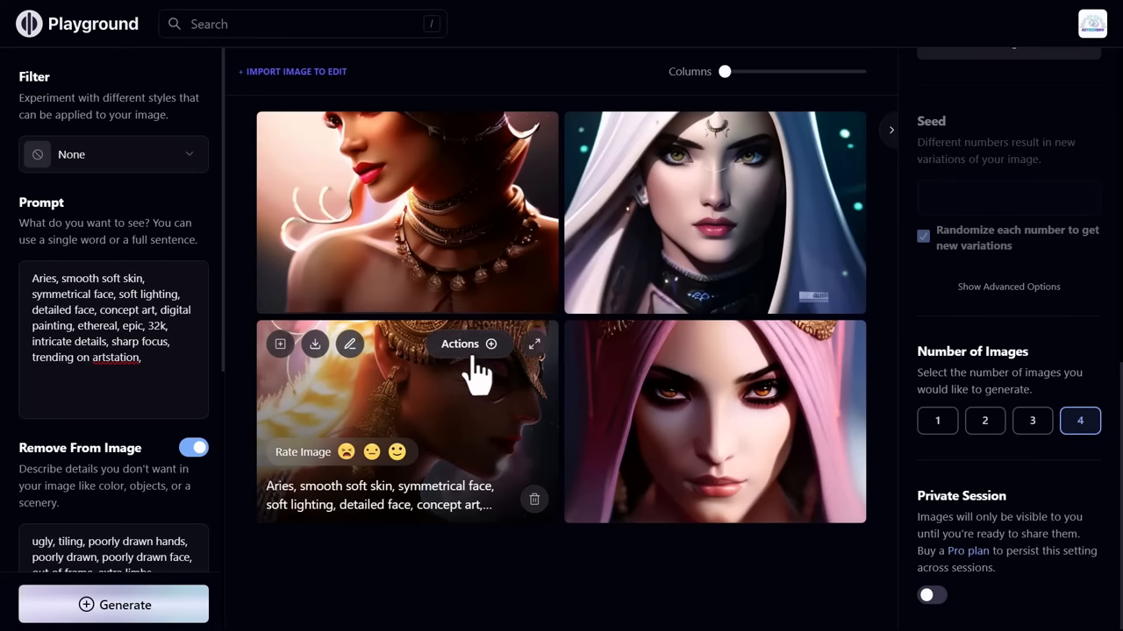
mouse_move(280, 342)
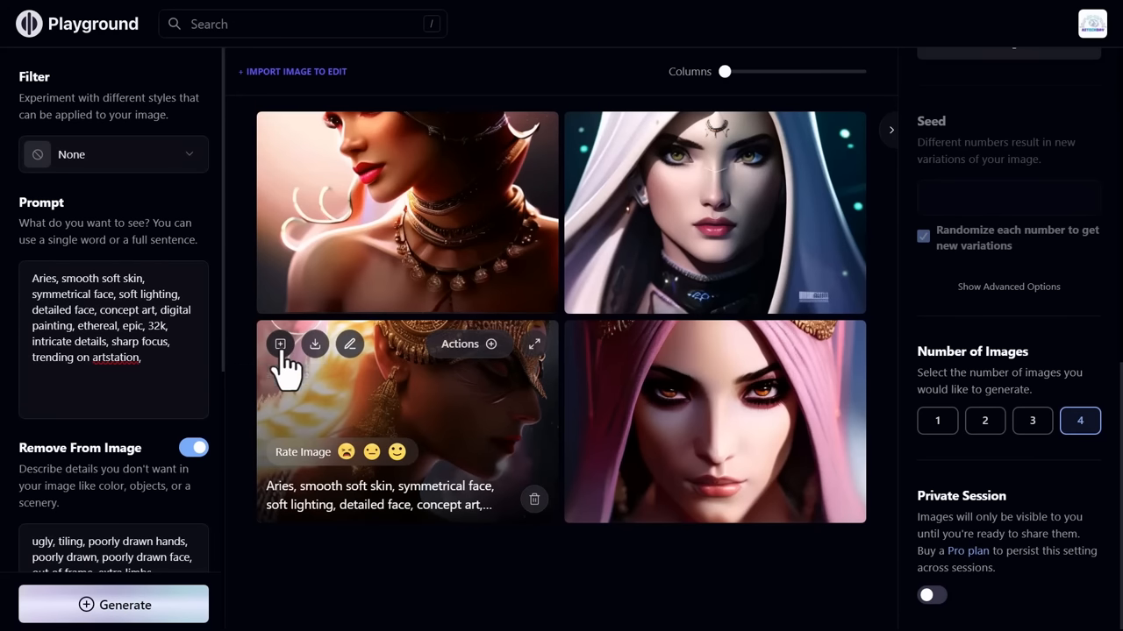
click(112, 603)
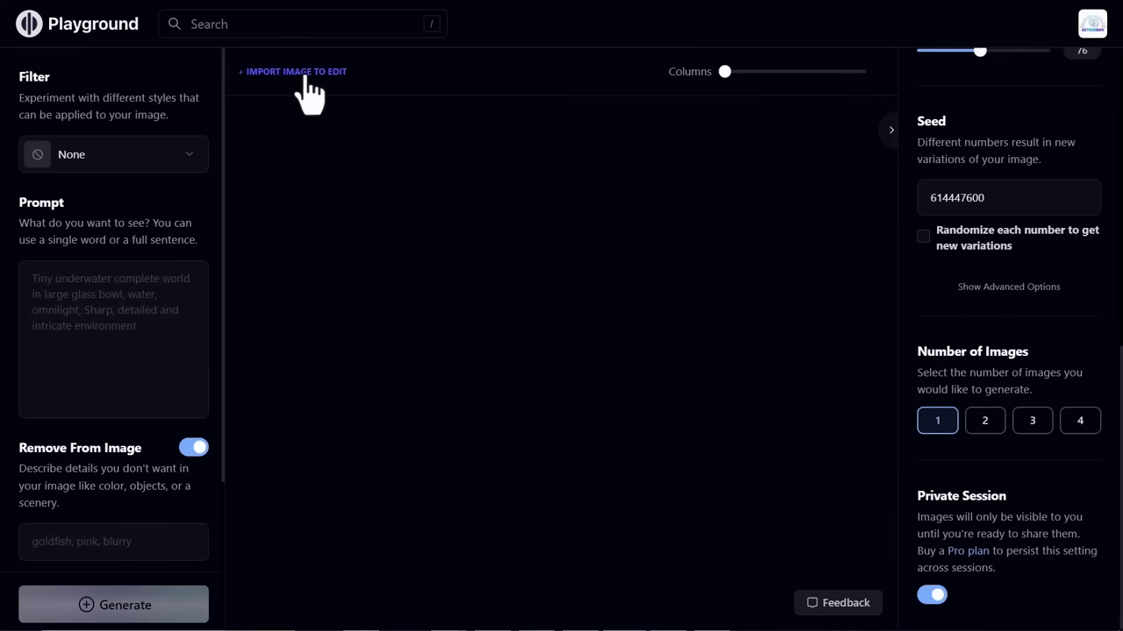
- Import the portrait photo and enter the edit instruction 'add necklace'
click(296, 70)
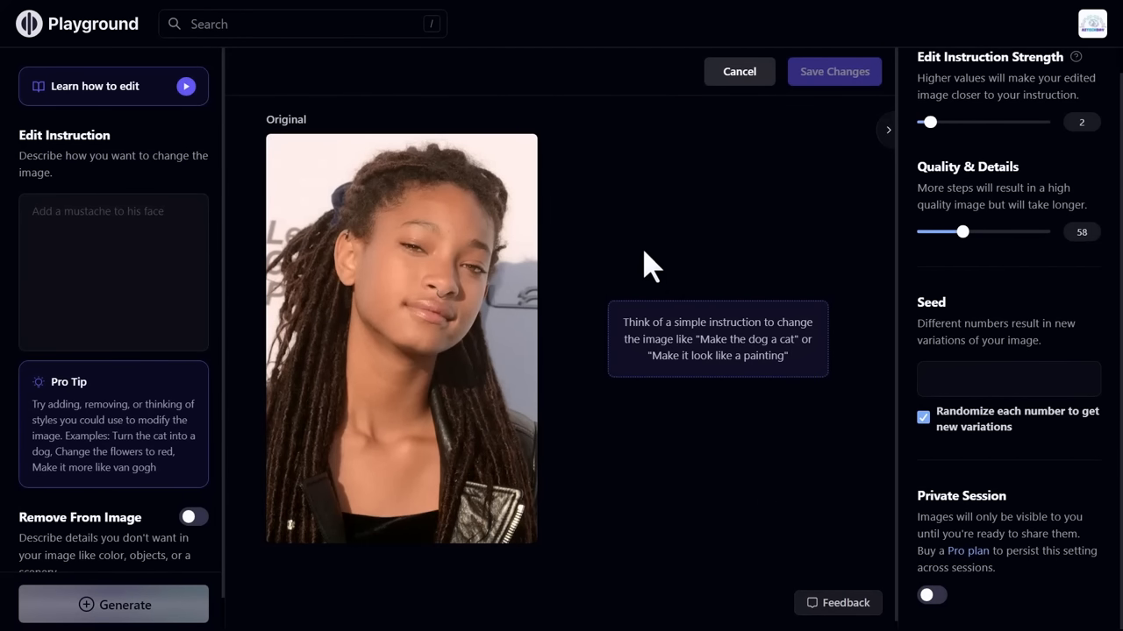
mouse_move(167, 342)
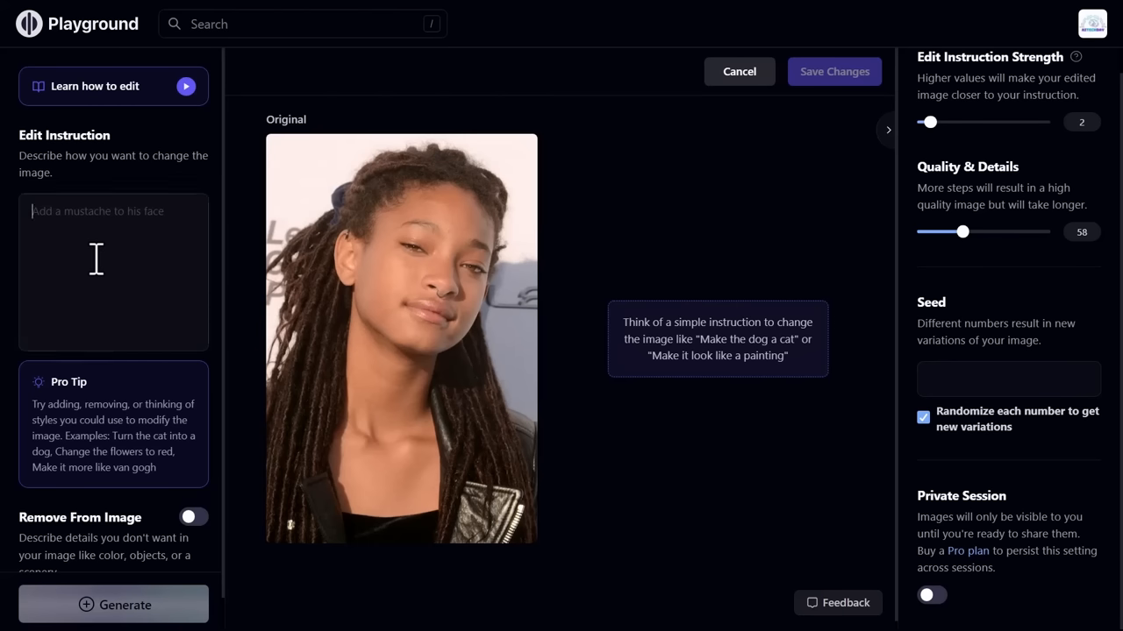
text(add necklace)
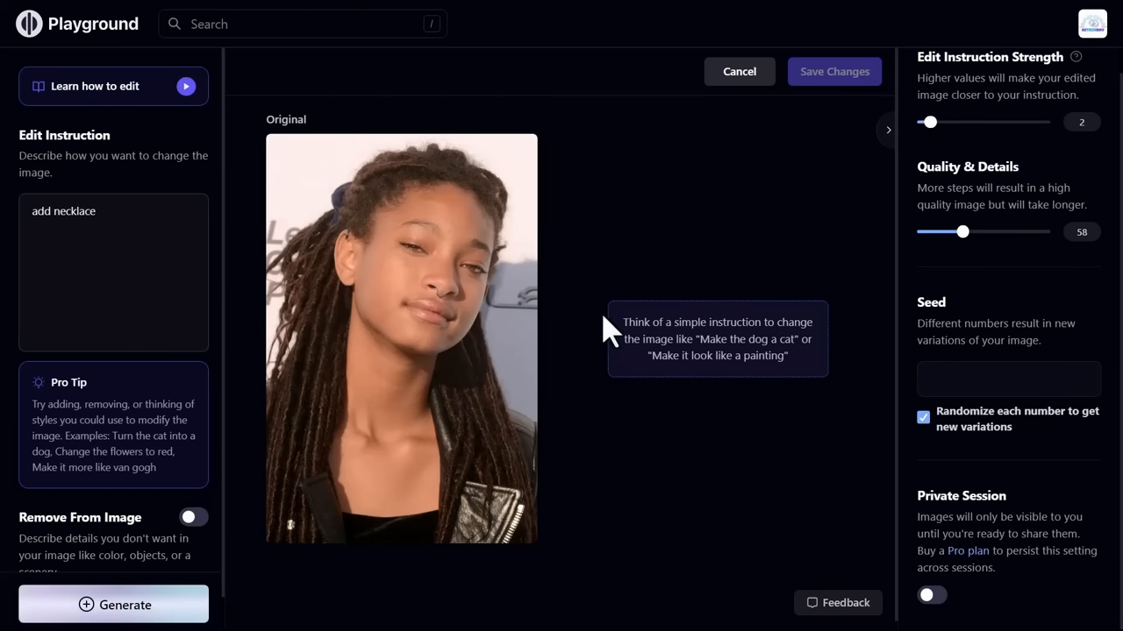
mouse_move(227, 369)
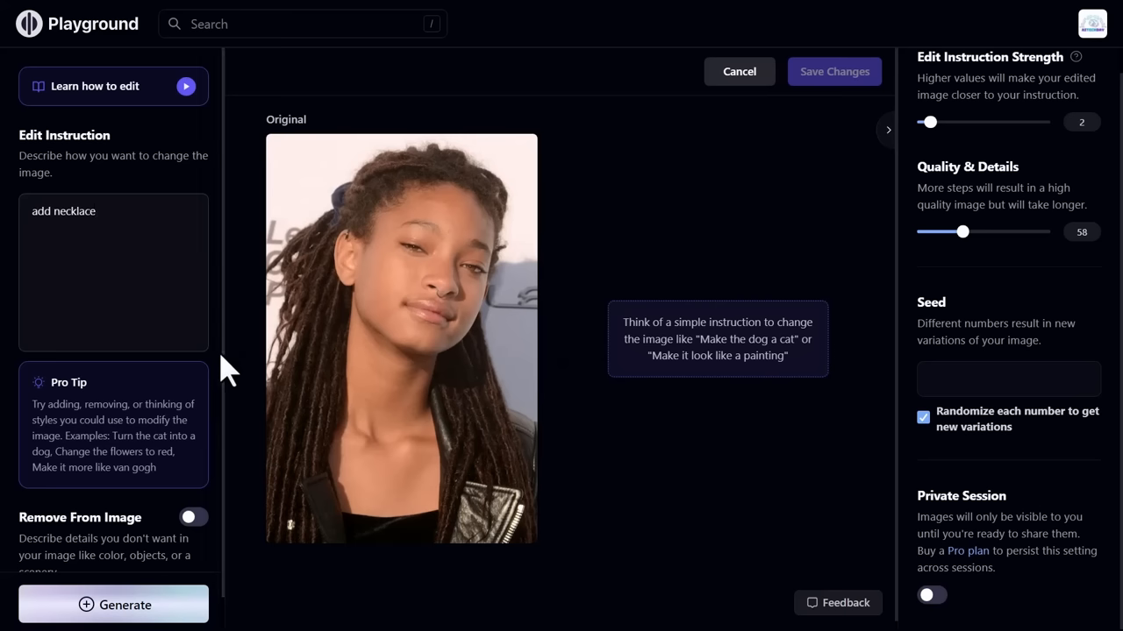
scroll(down, 3)
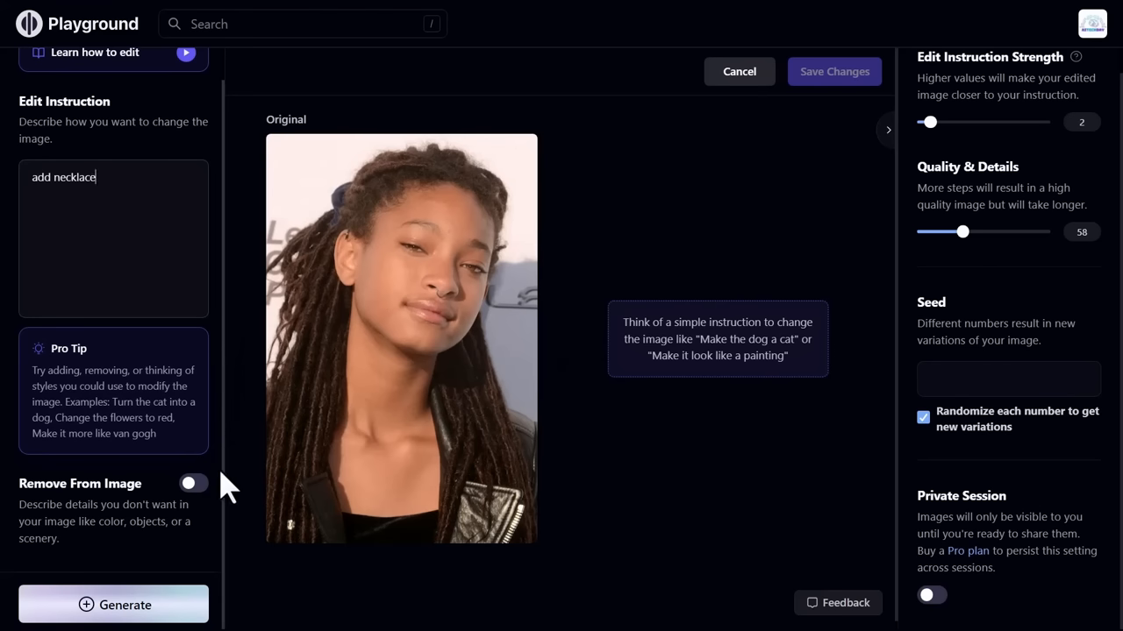
mouse_move(193, 485)
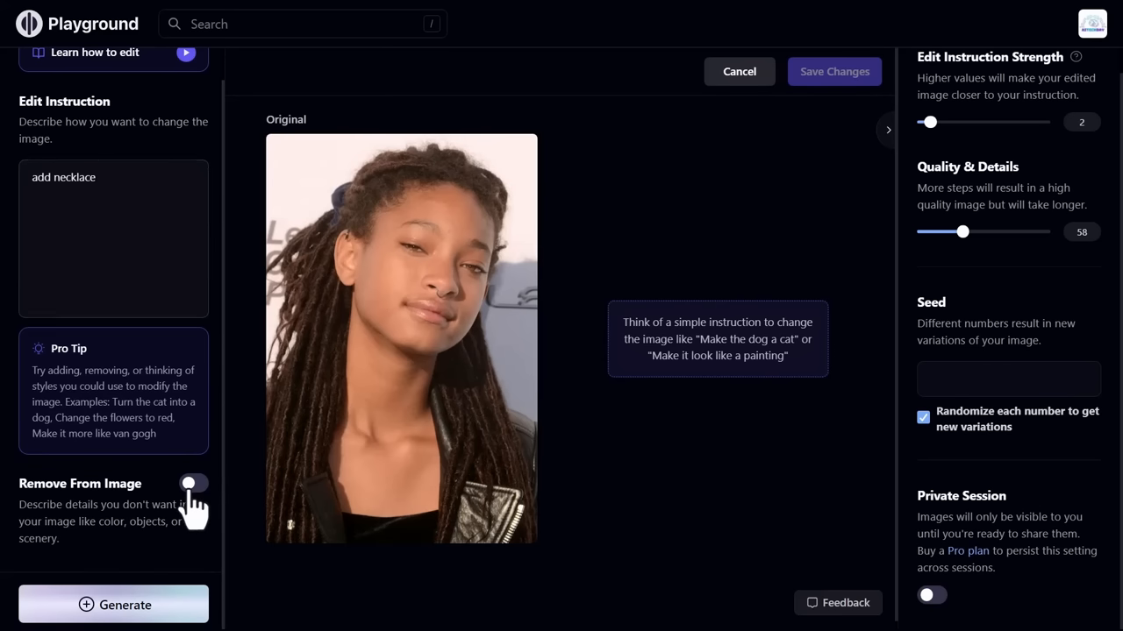
- Toggle Remove From Image on then off and generate the necklace edit
click(193, 484)
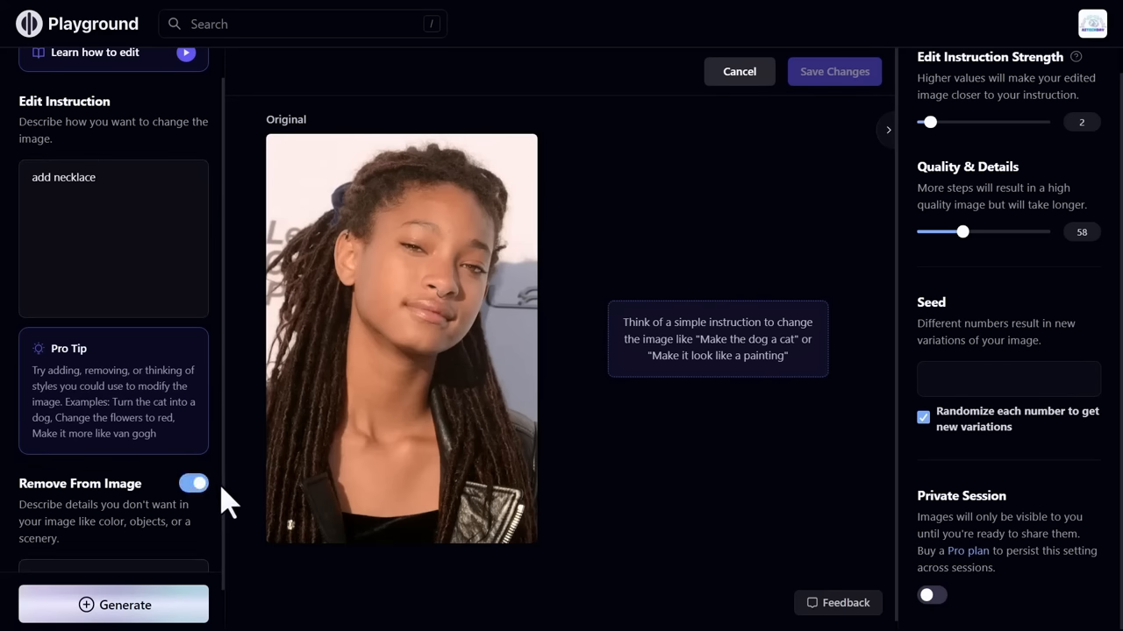
click(193, 484)
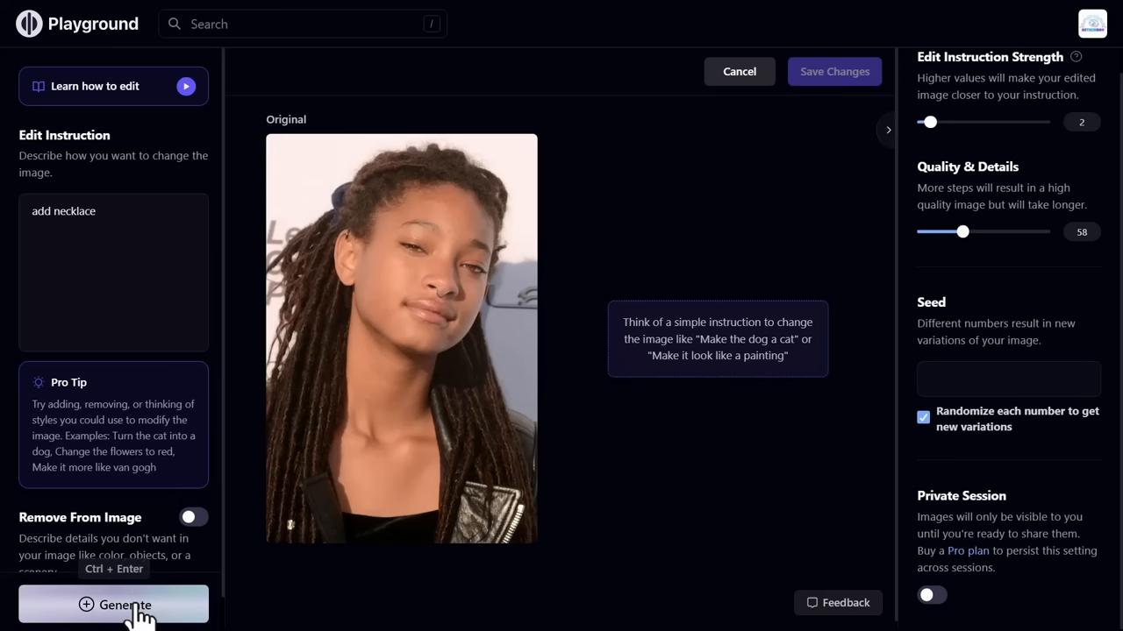
click(112, 604)
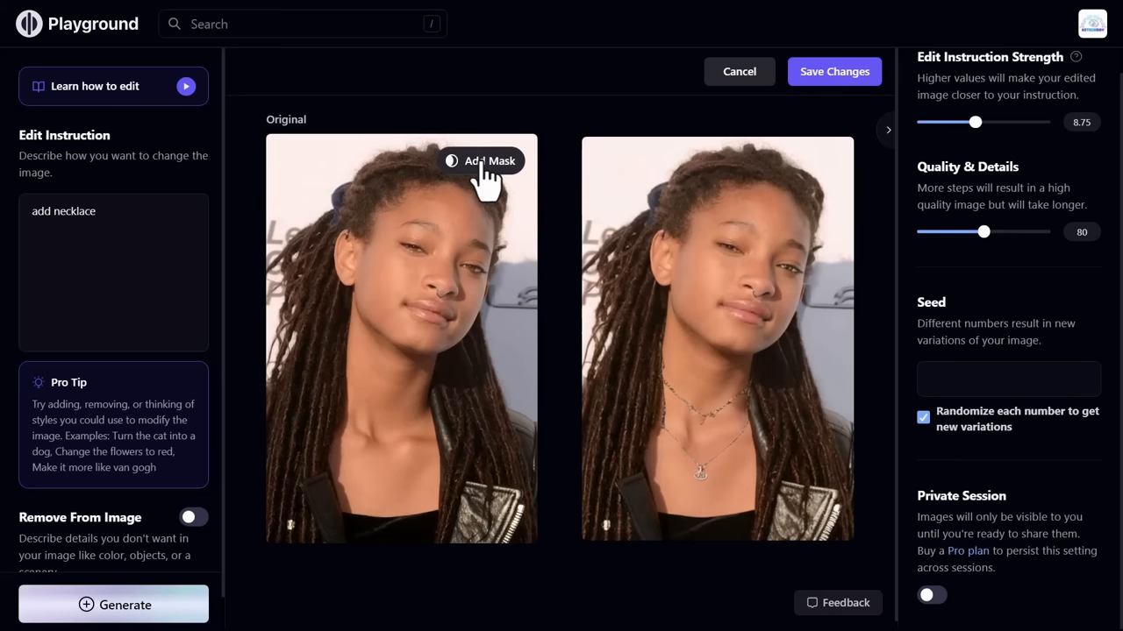
- Mask the girl's neck, regenerate the necklace edit there, then import a new photo
click(481, 161)
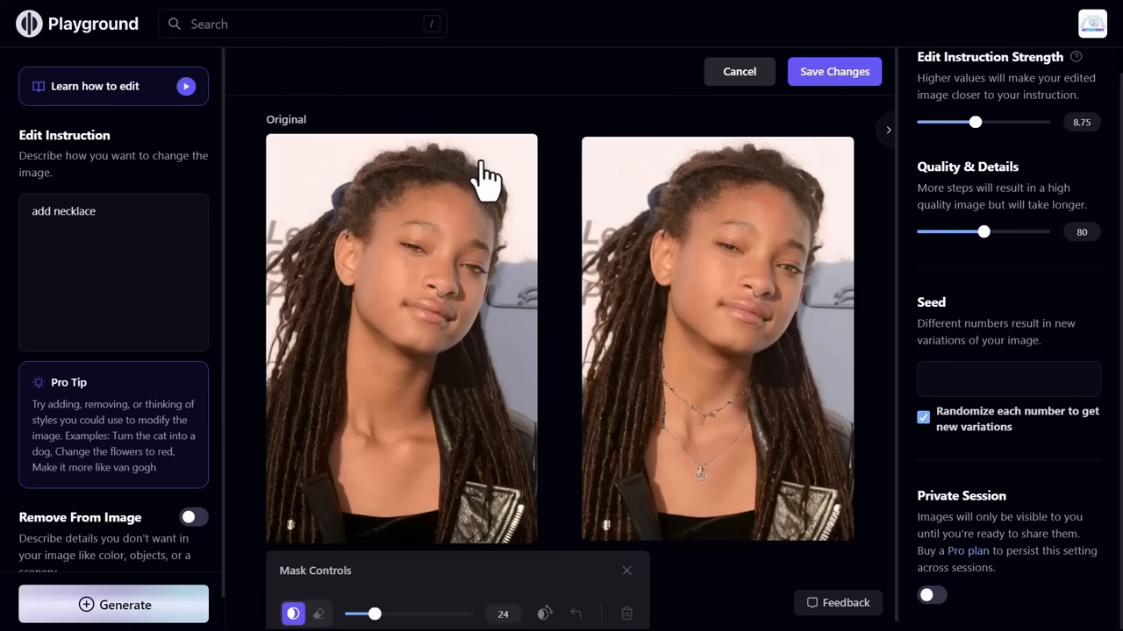
mouse_move(344, 373)
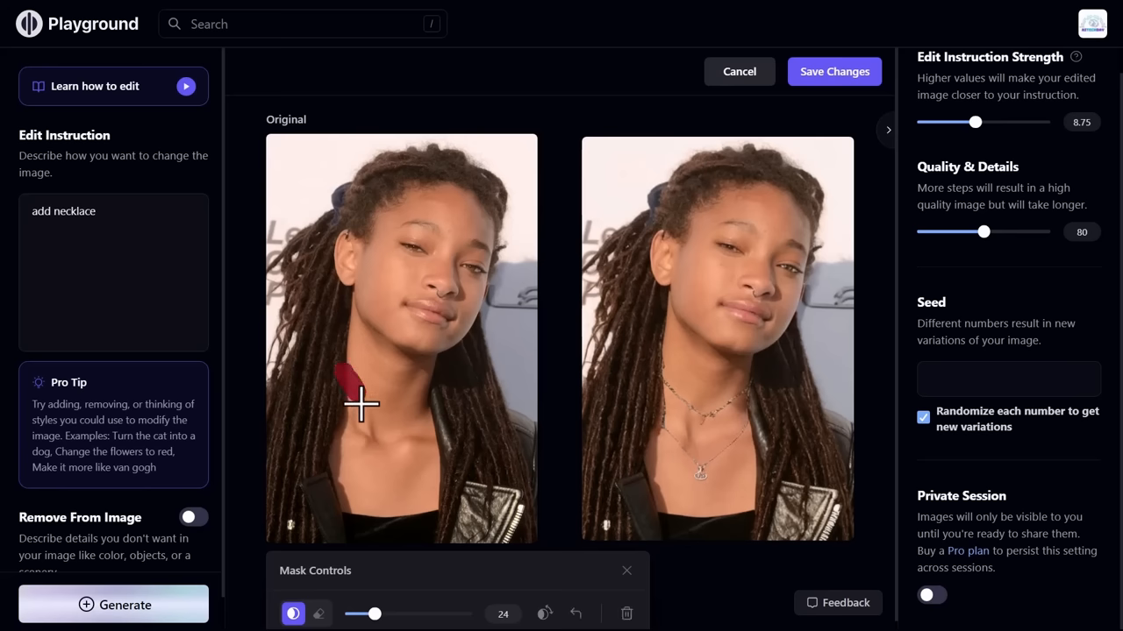
drag(359, 404, 419, 403)
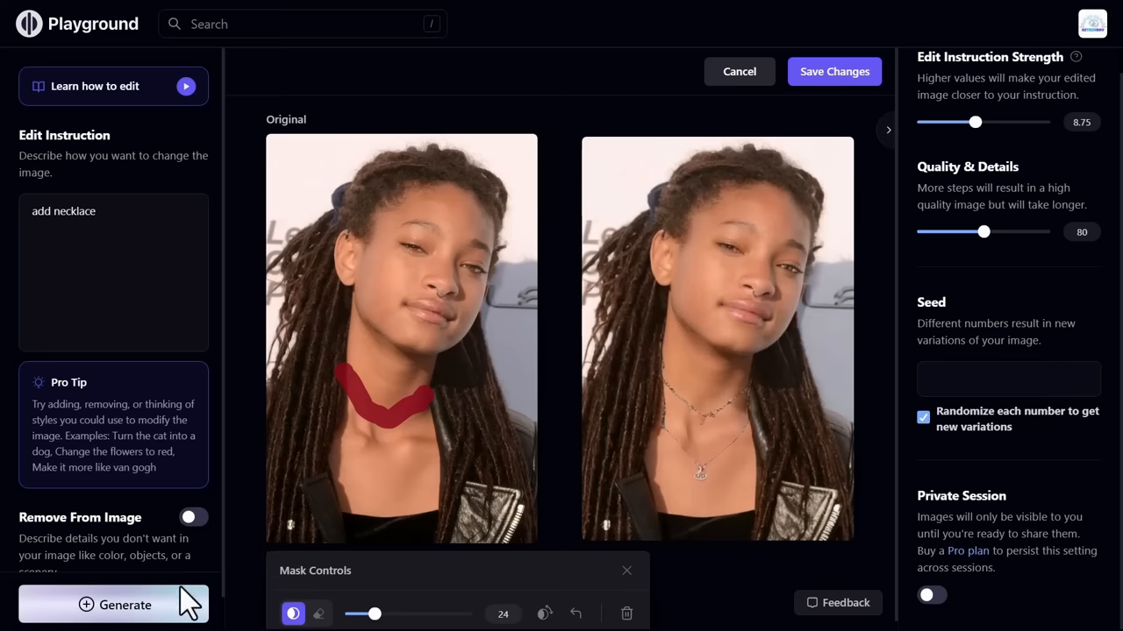
click(112, 603)
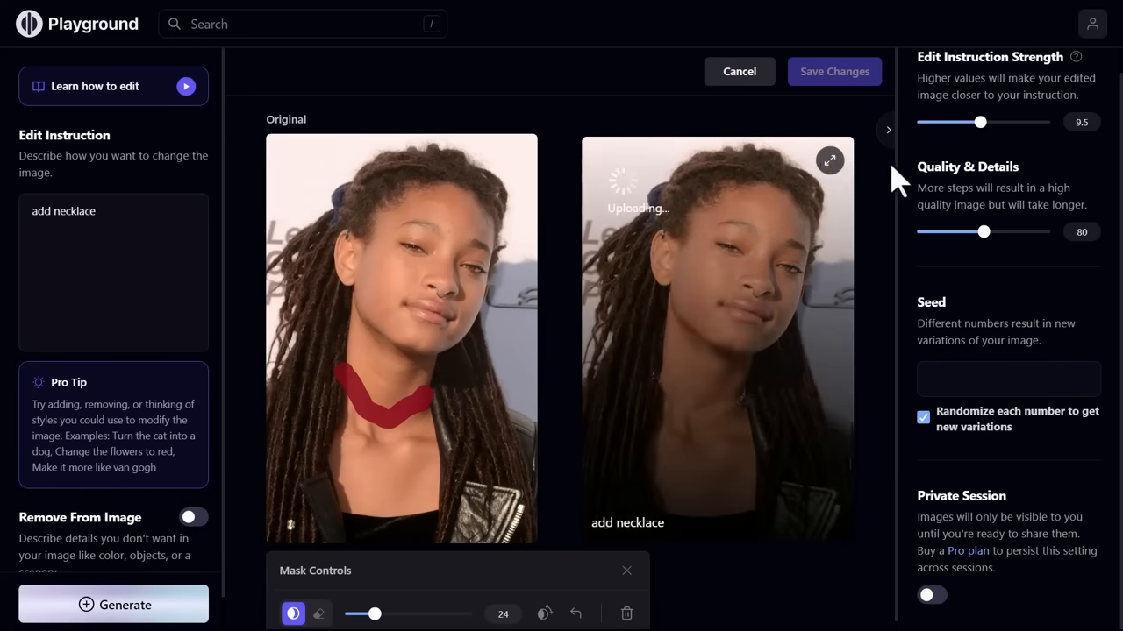
click(737, 70)
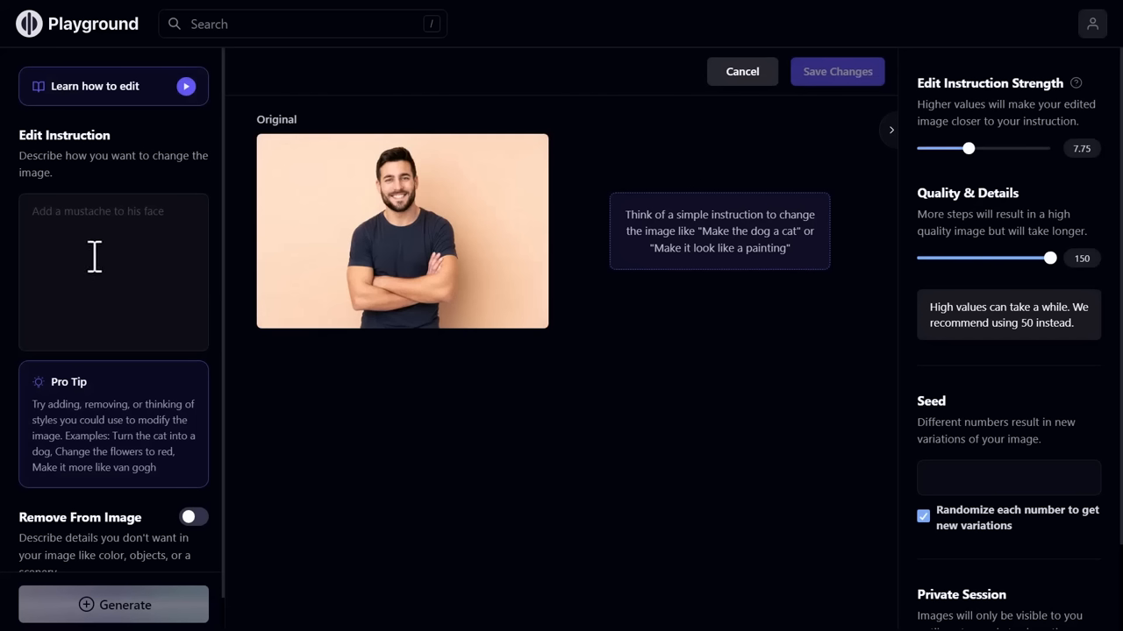
- Generate a 'change a shirt color to red' edit of the man's photo with quality steps at 123
text(change a shirt color to red)
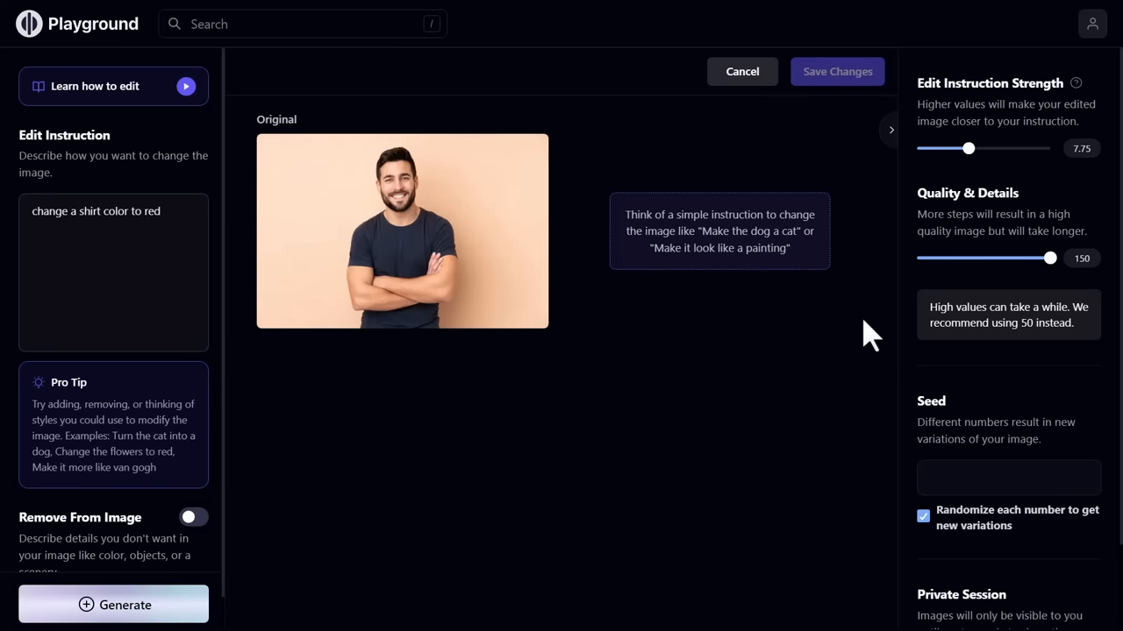
mouse_move(1033, 282)
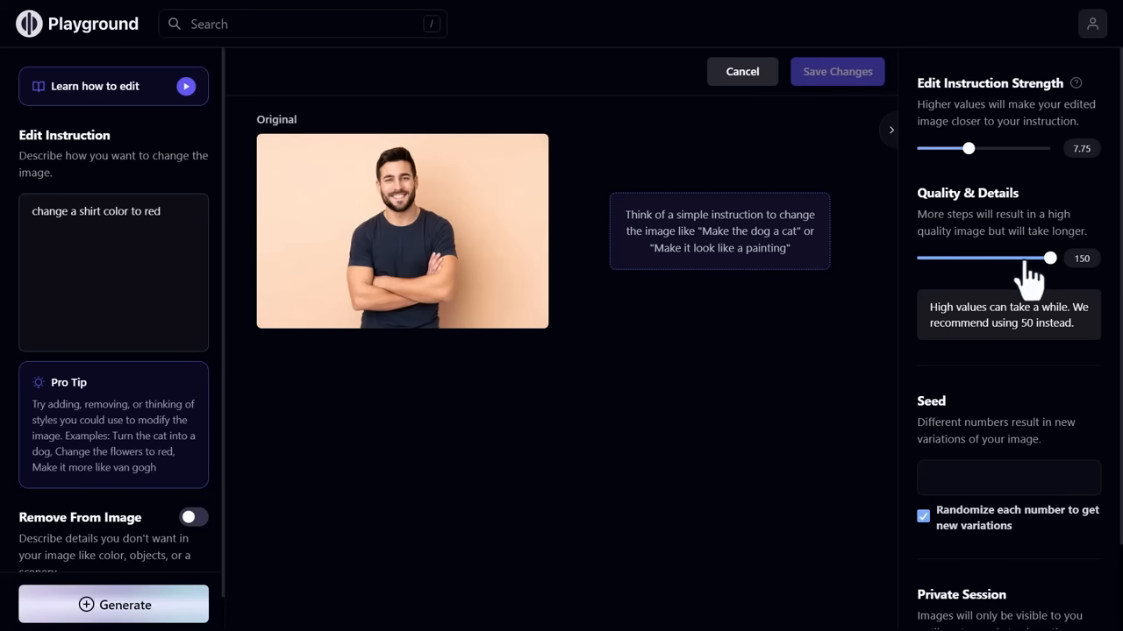
drag(1049, 258, 1024, 258)
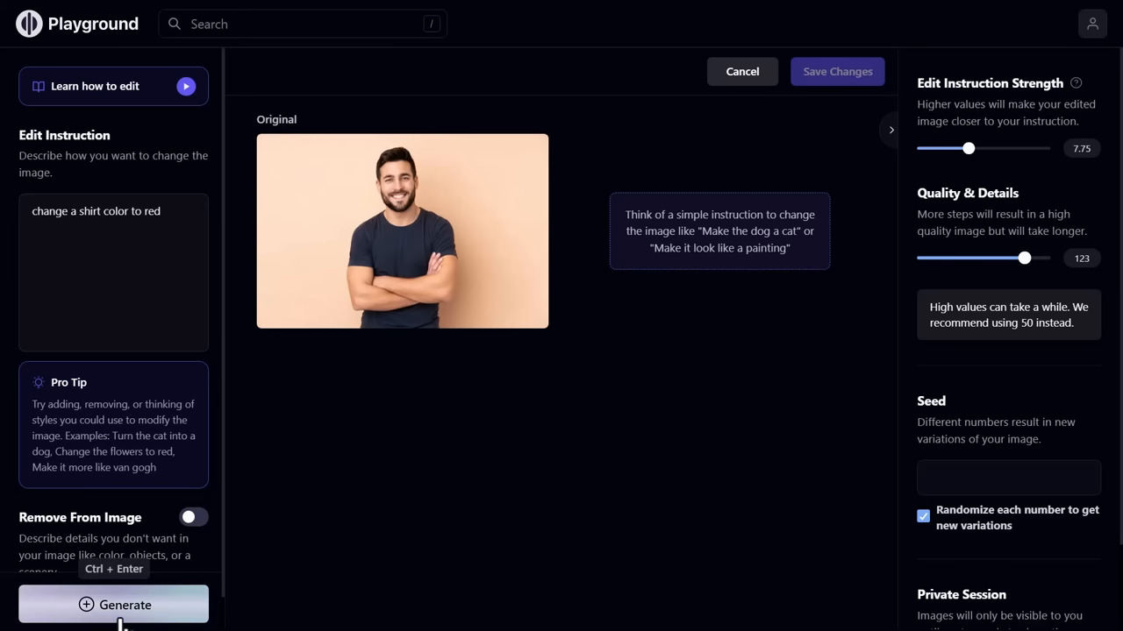
click(112, 603)
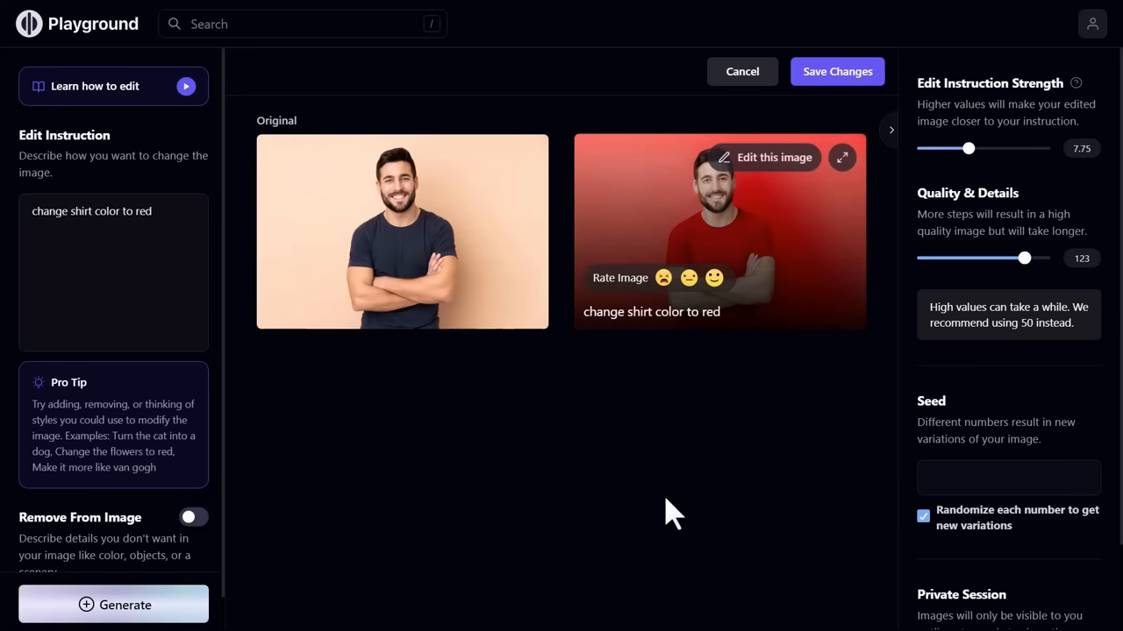
mouse_move(535, 316)
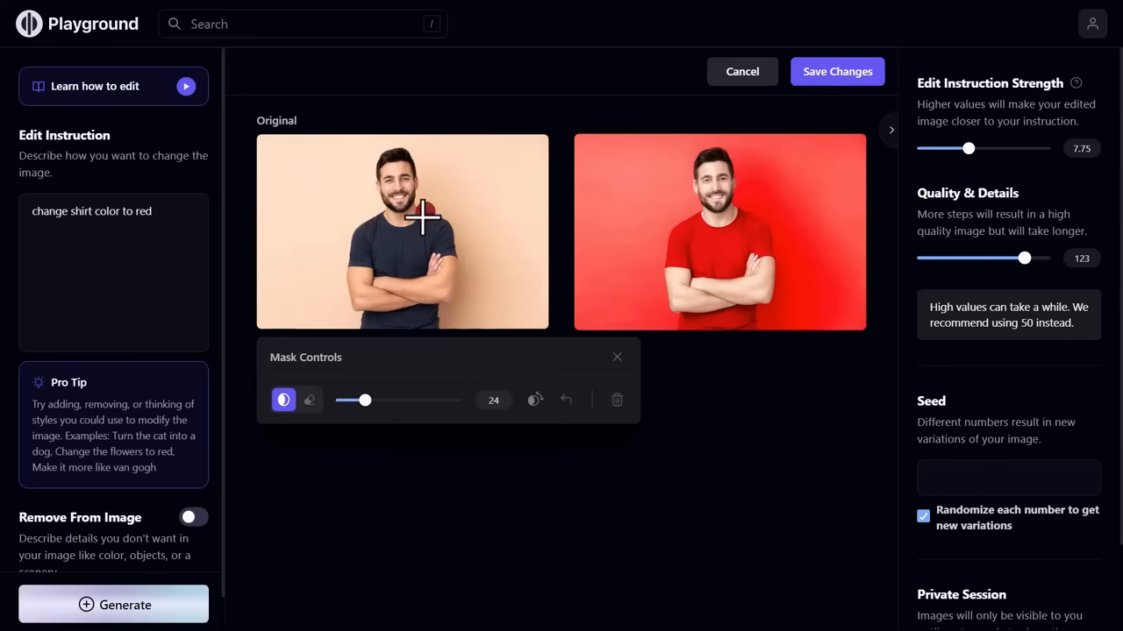
- Mask only the man's shirt, regenerate the red-shirt edit, and view the result full size
drag(421, 214, 453, 231)
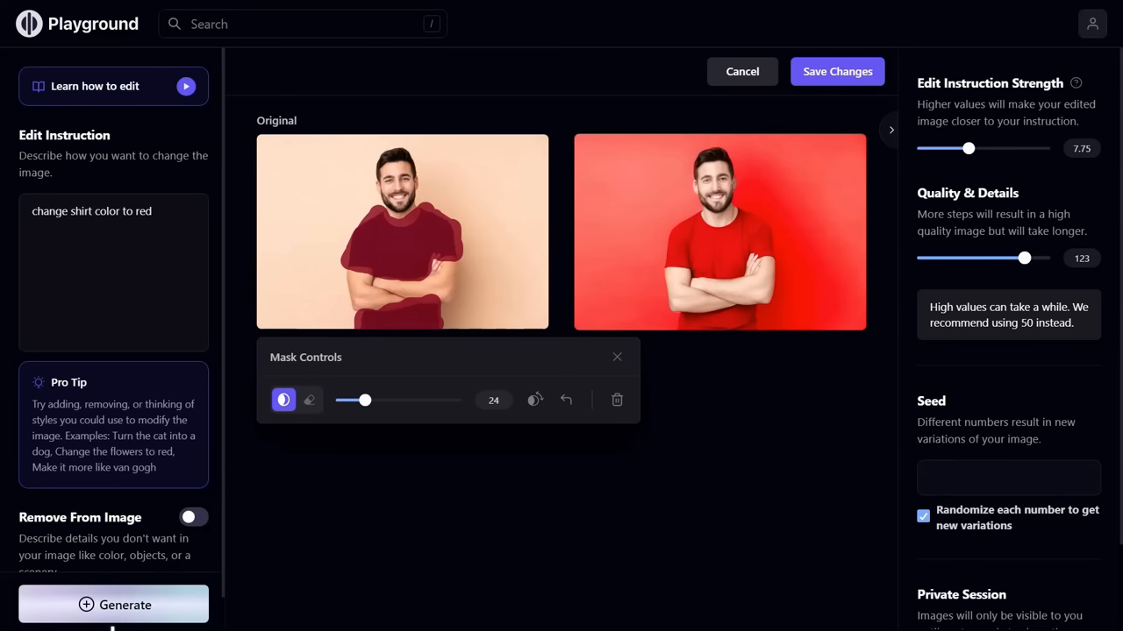
click(112, 604)
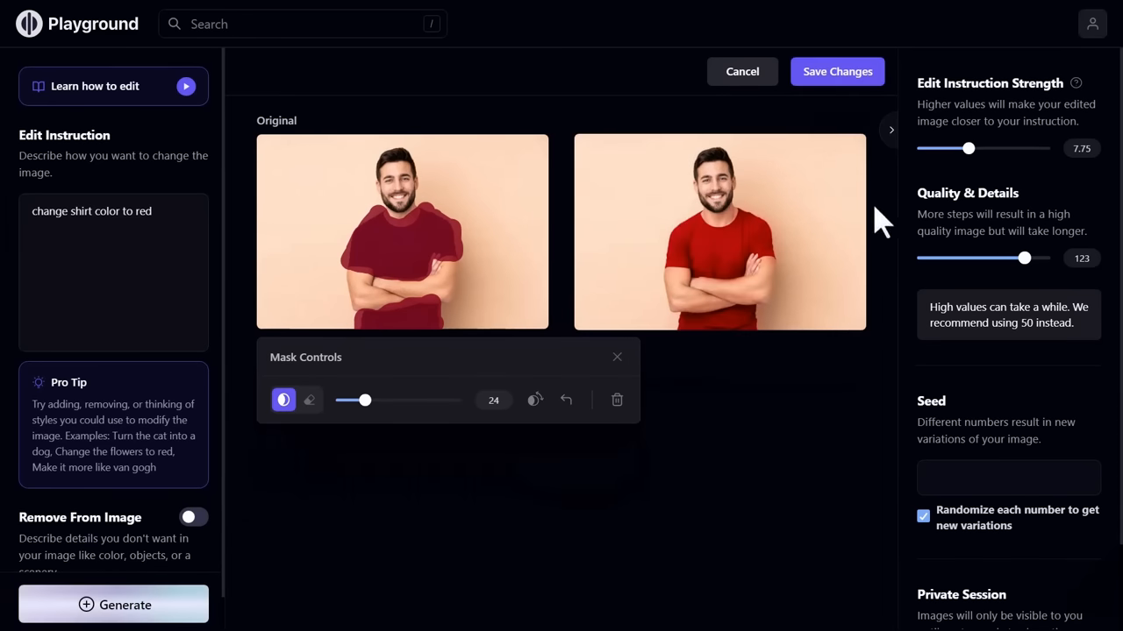
click(719, 231)
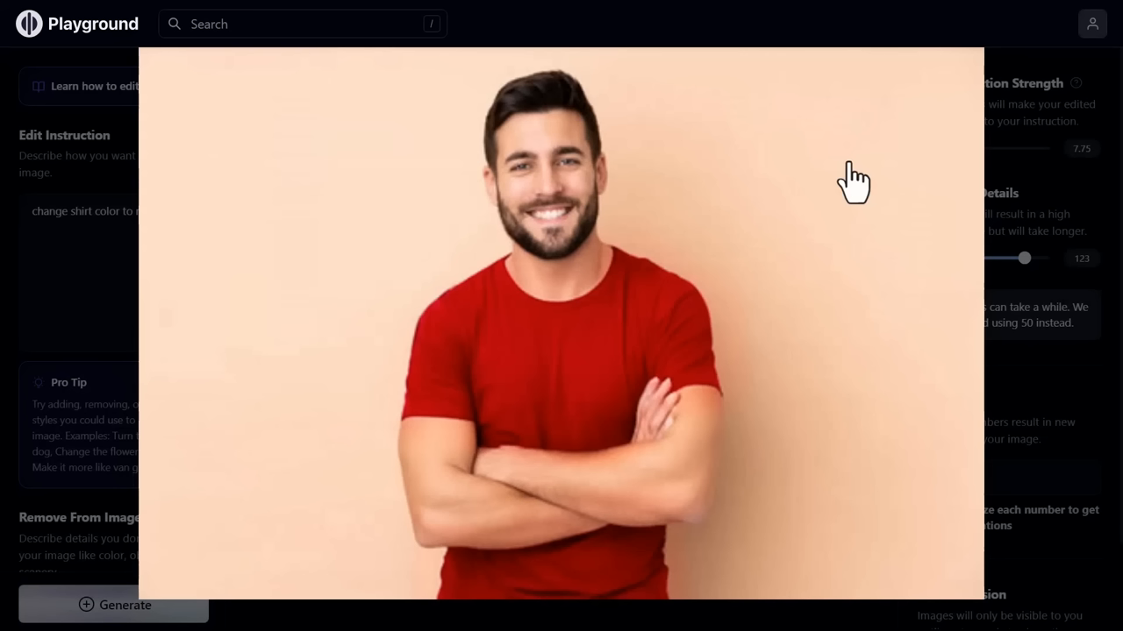